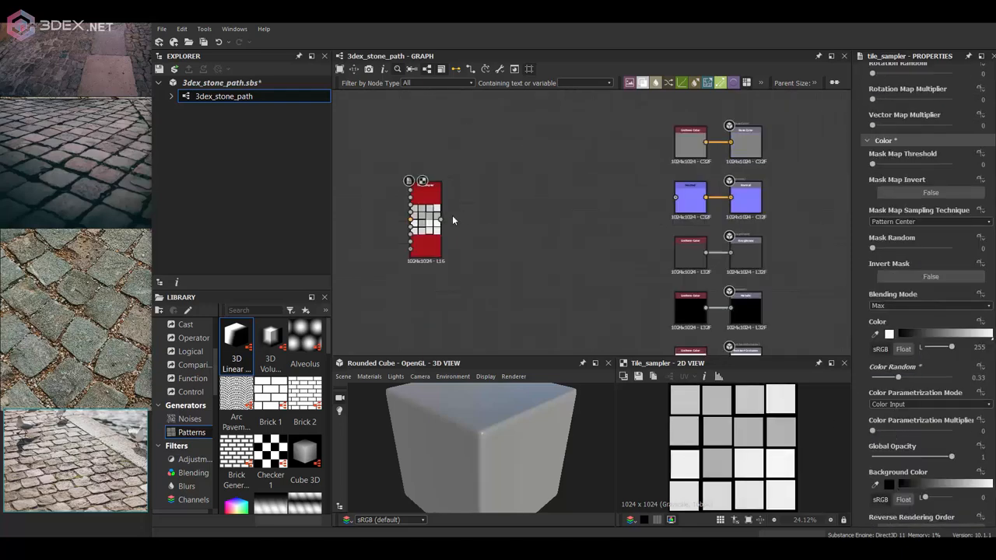
Bevel the tiles by subtracting a Flood Fill gradient, previewed on Plane (hi-res) with higher height Scale
{"action": "left_click", "coordinate": [620, 299]}
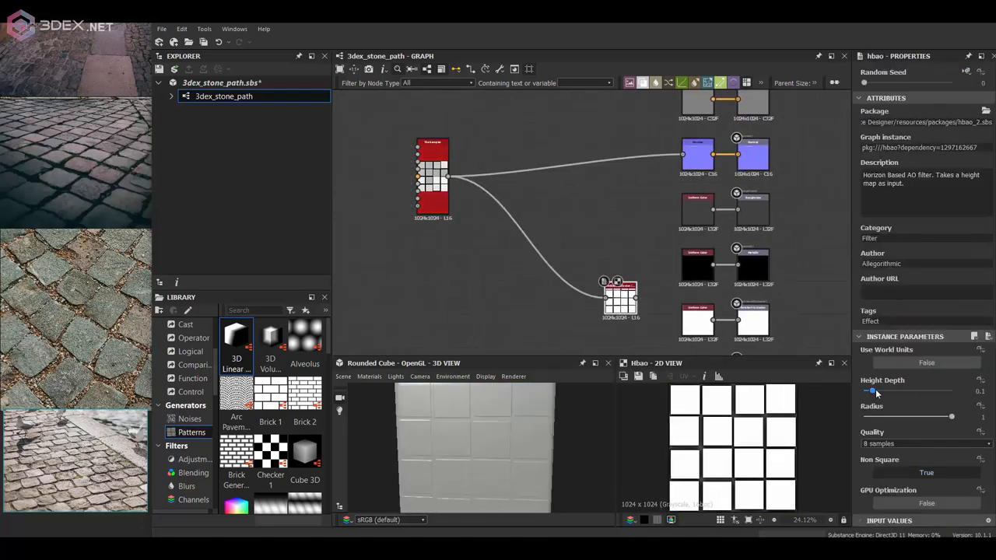
{"action": "left_click_drag", "start_coordinate": [871, 392], "coordinate": [866, 391]}
{"action": "type", "text": "flo"}
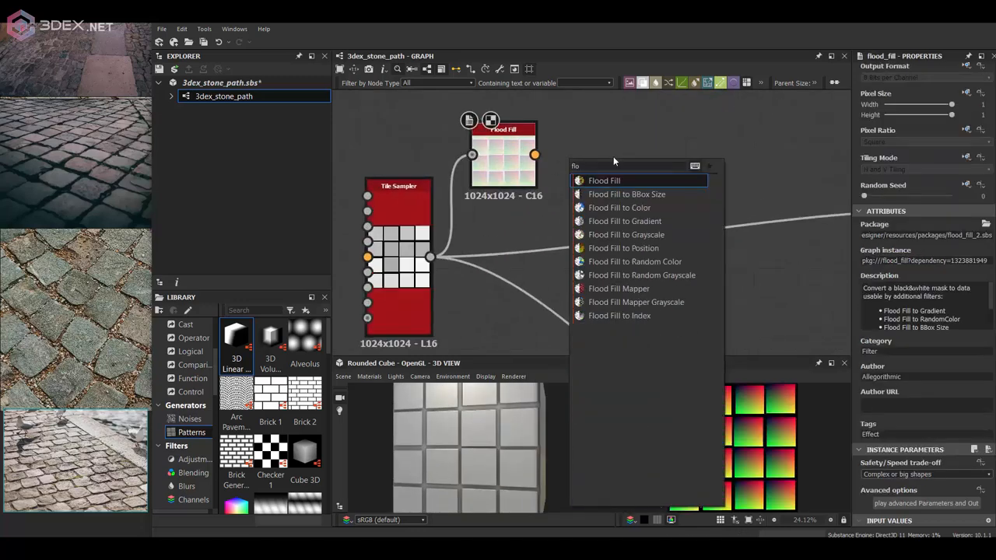
{"action": "left_click", "coordinate": [624, 221]}
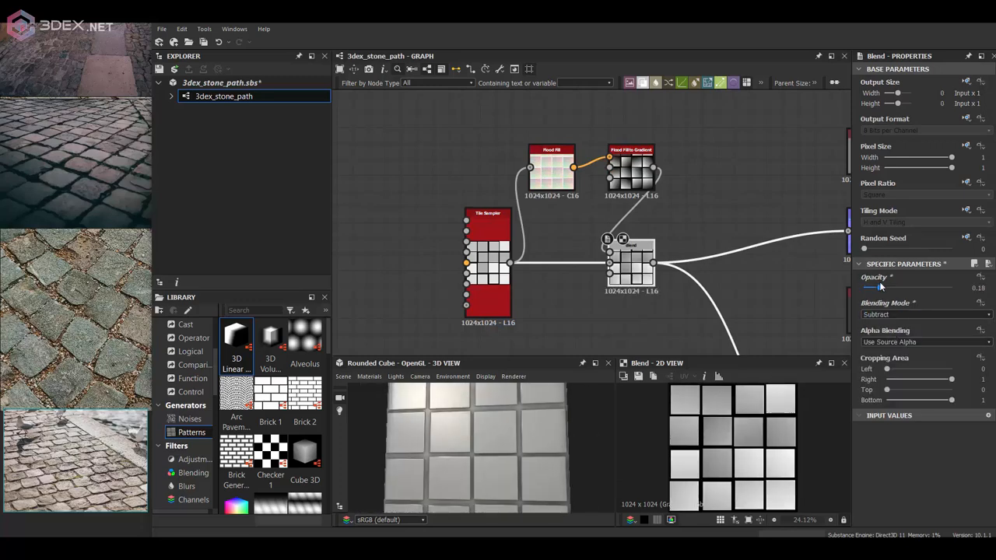
{"action": "left_click", "coordinate": [368, 376]}
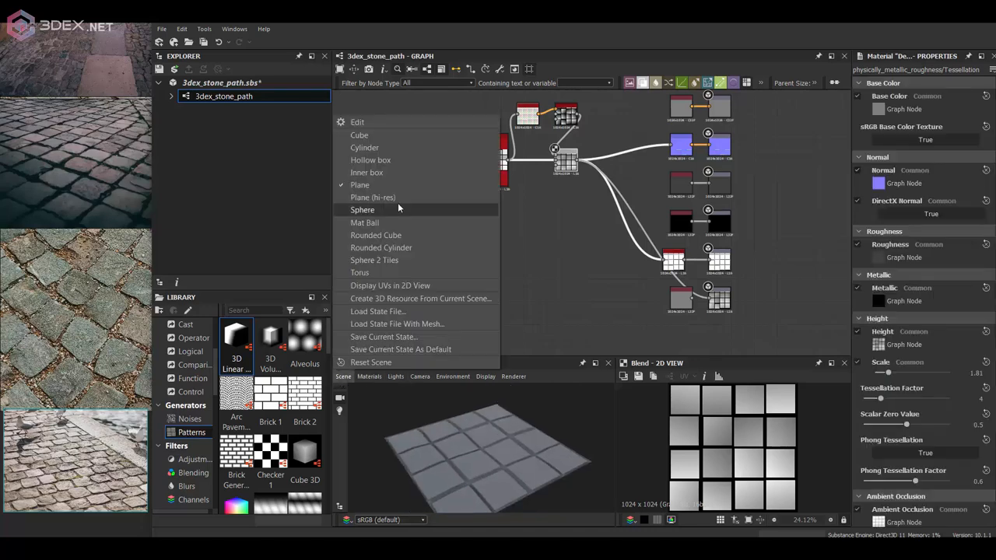
{"action": "left_click", "coordinate": [373, 196]}
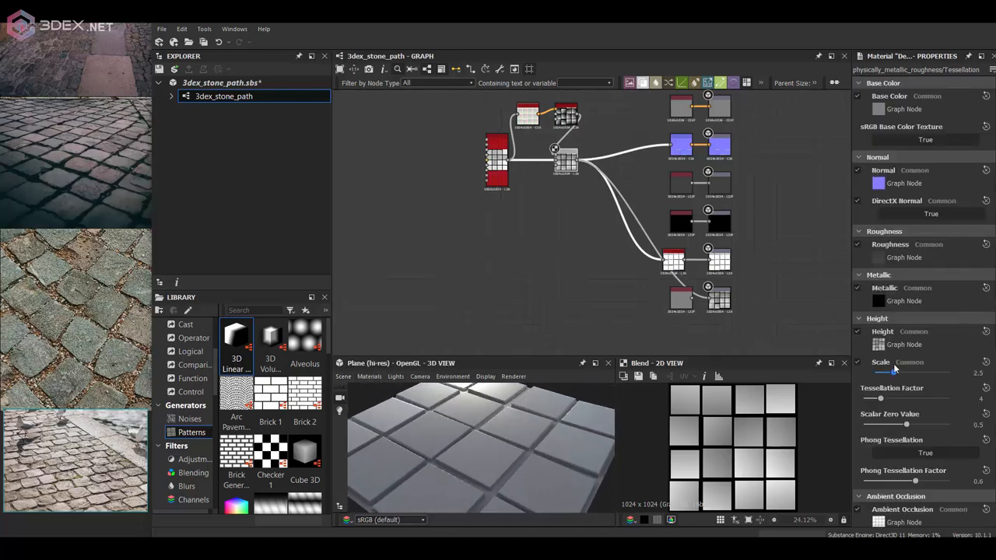
{"action": "left_click_drag", "start_coordinate": [894, 399], "coordinate": [949, 398]}
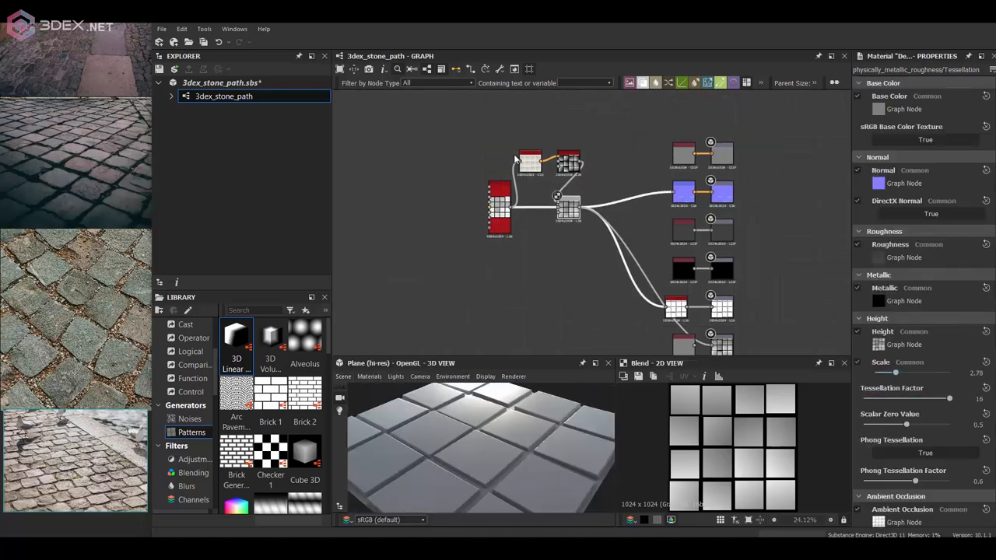
Chain Histogram Scans, Perlin Noise and Slope Blur Grayscale through Blends into the tile height
{"action": "left_click", "coordinate": [603, 183]}
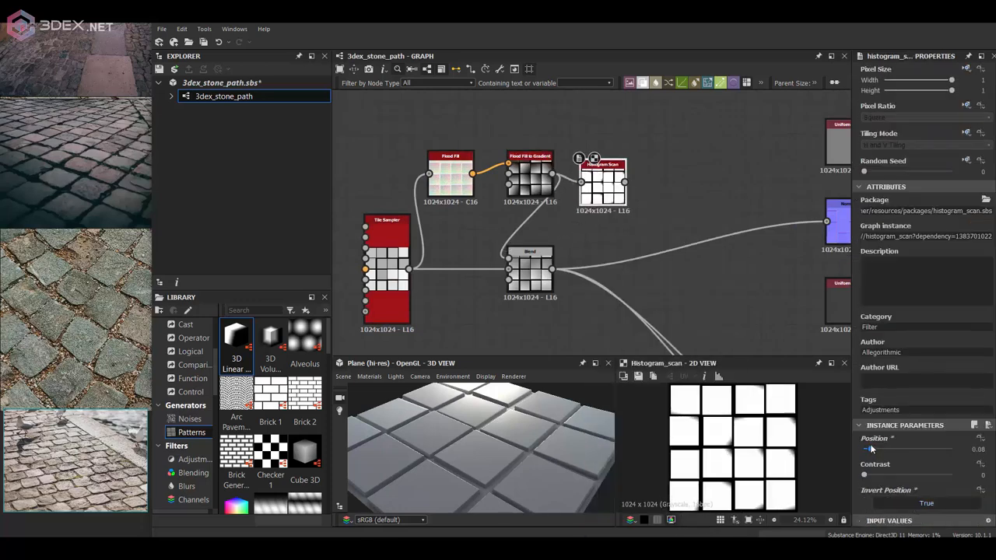
{"action": "left_click", "coordinate": [609, 268]}
{"action": "type", "text": "per"}
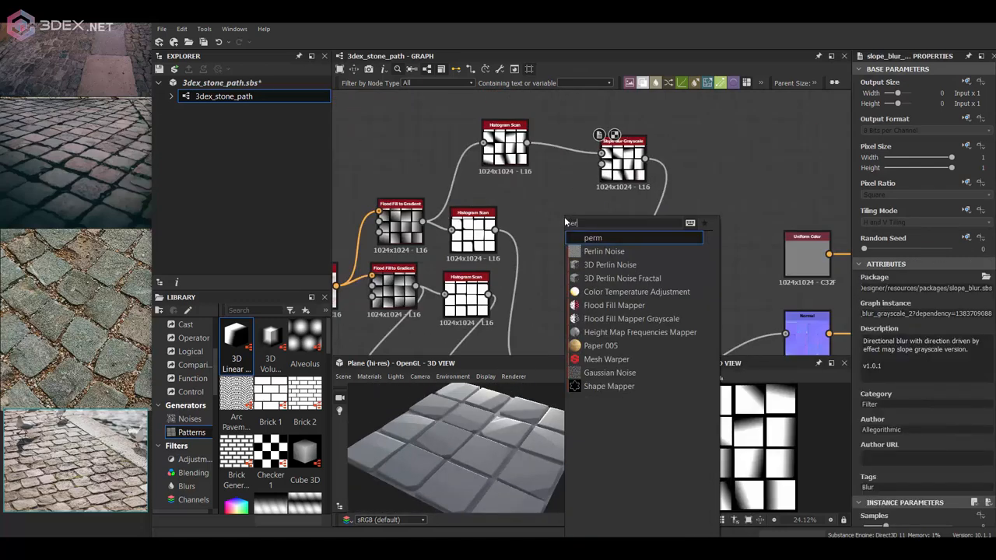
{"action": "left_click", "coordinate": [603, 250]}
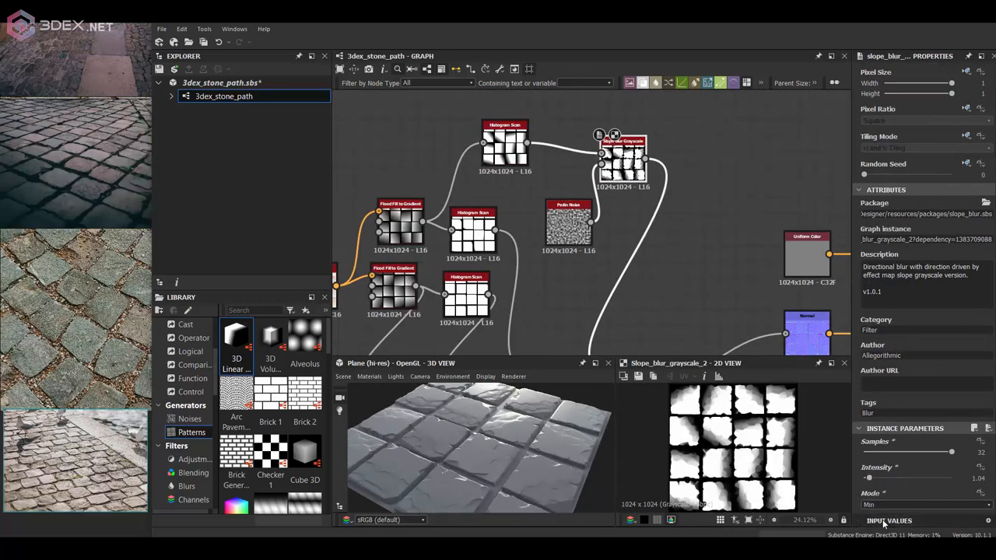
{"action": "left_click", "coordinate": [568, 226]}
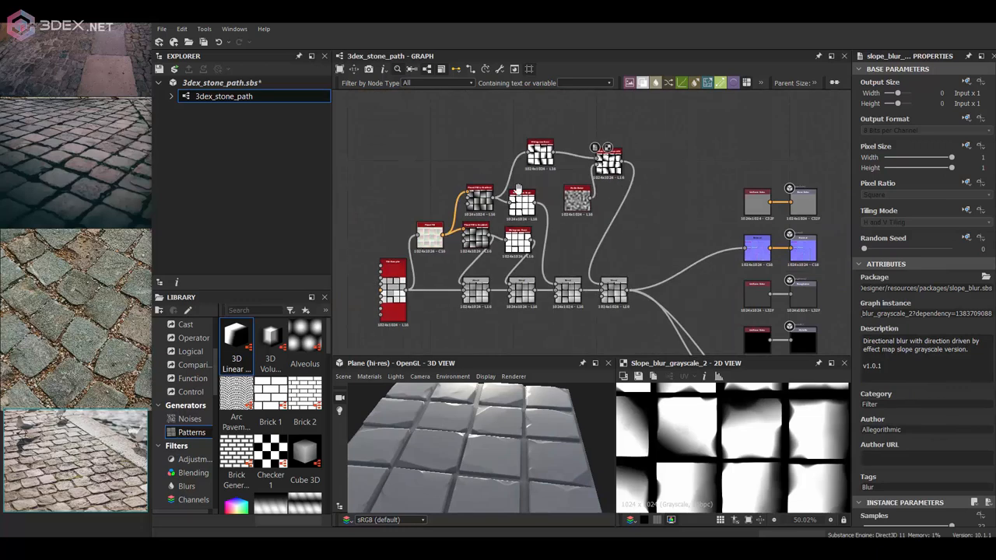
Duplicate Flood Fill to Gradient, add Multiply Blends and a Perlin-driven Warp at intensity 0.11
{"action": "key", "text": "ctrl+d"}
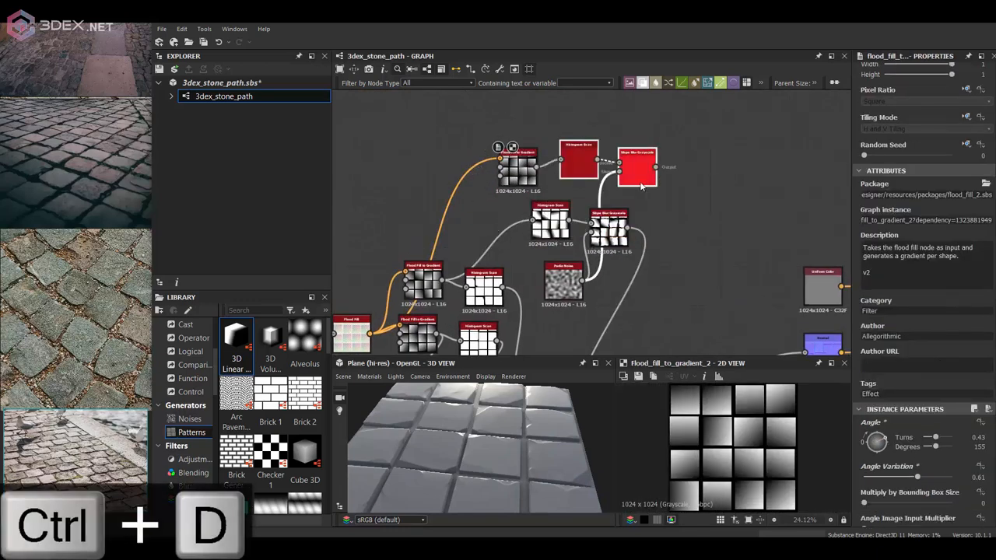
{"action": "key", "text": "ctrl+d"}
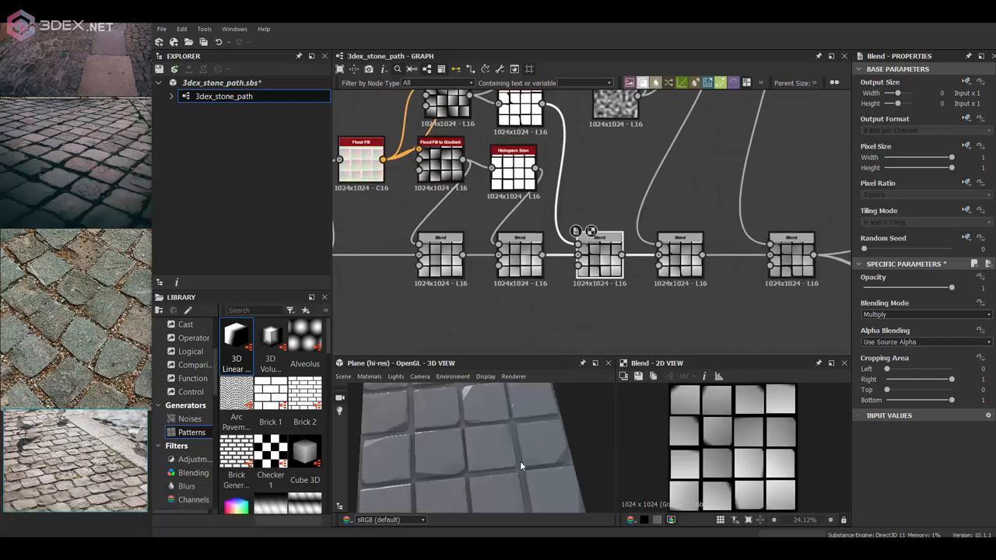
{"action": "left_click", "coordinate": [542, 160]}
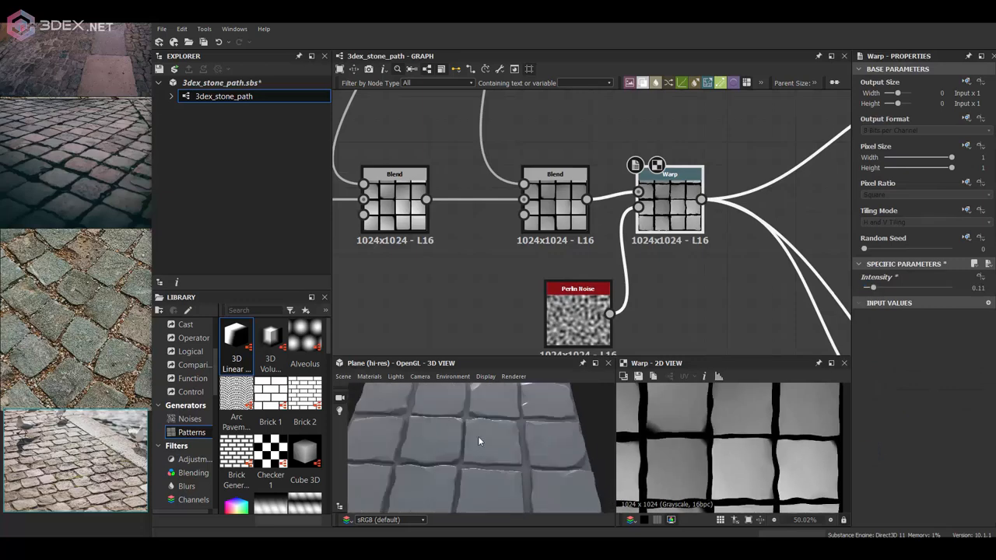
{"action": "left_click", "coordinate": [577, 311]}
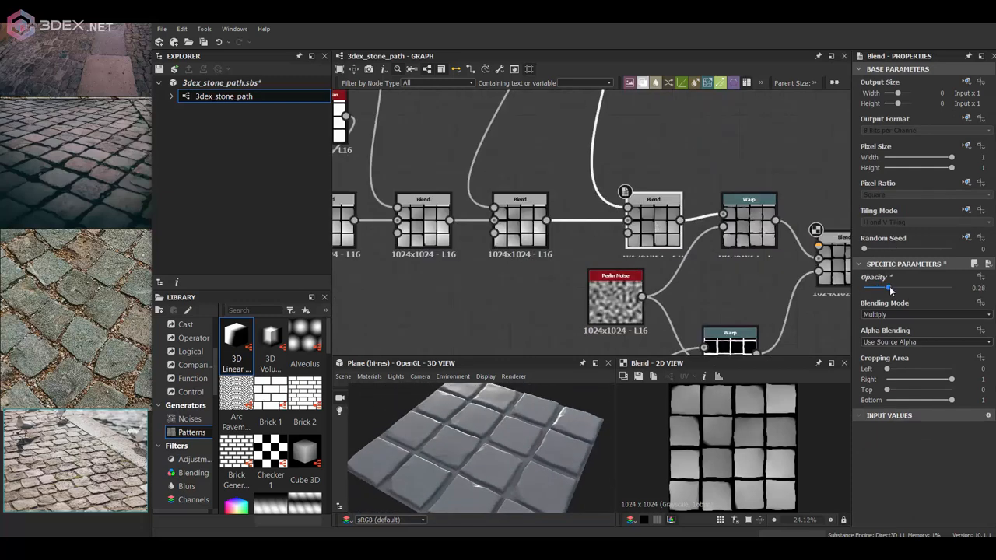
Undo, then map Grunge Map 001 per tile with Flood Fill Mapper Grayscale at Scale 7.4
{"action": "key", "text": "ctrl+z"}
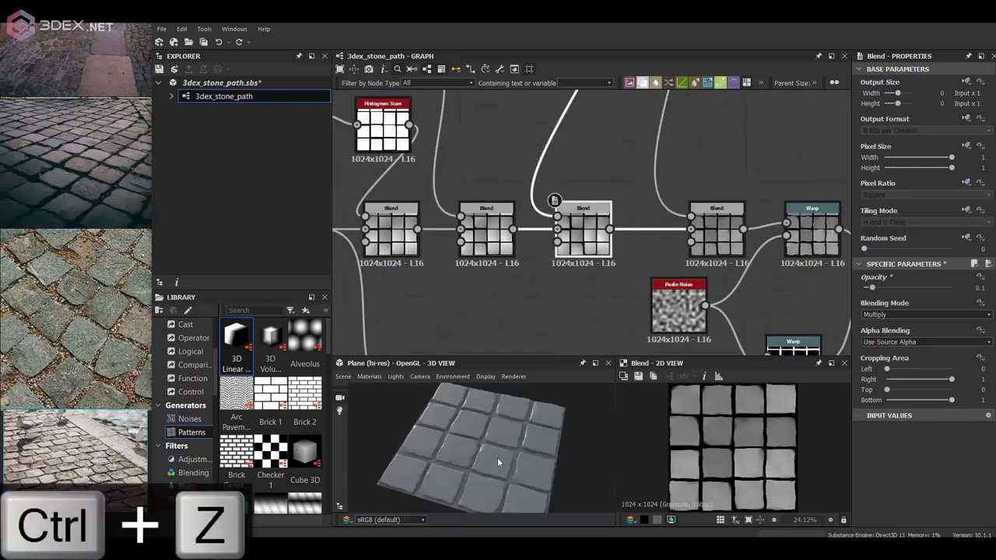
{"action": "key", "text": "ctrl+z"}
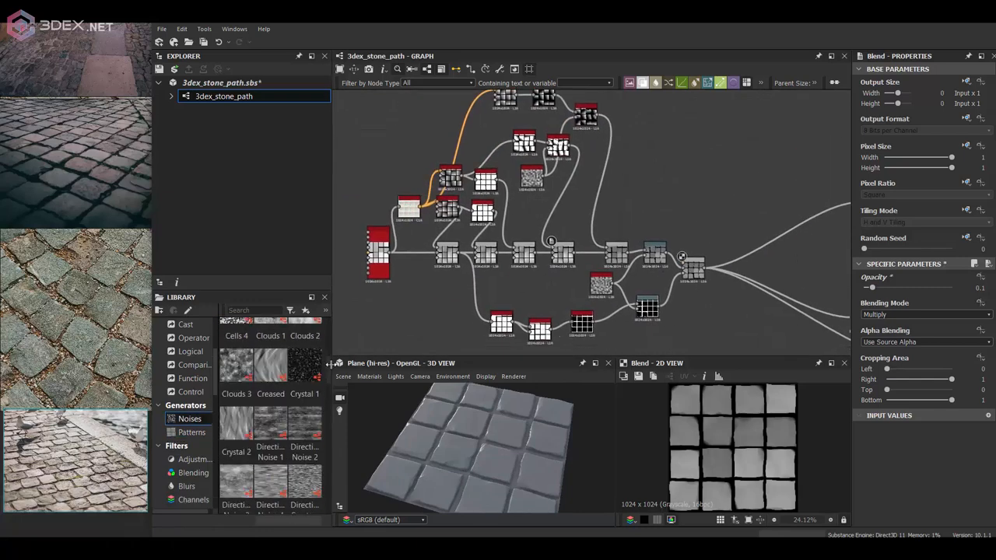
{"action": "type", "text": "flo"}
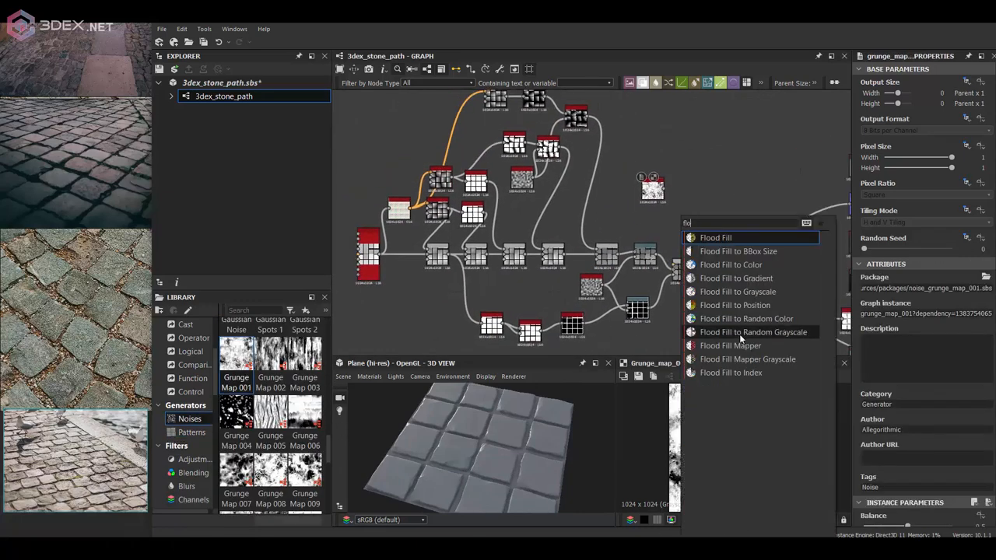
{"action": "left_click", "coordinate": [746, 358]}
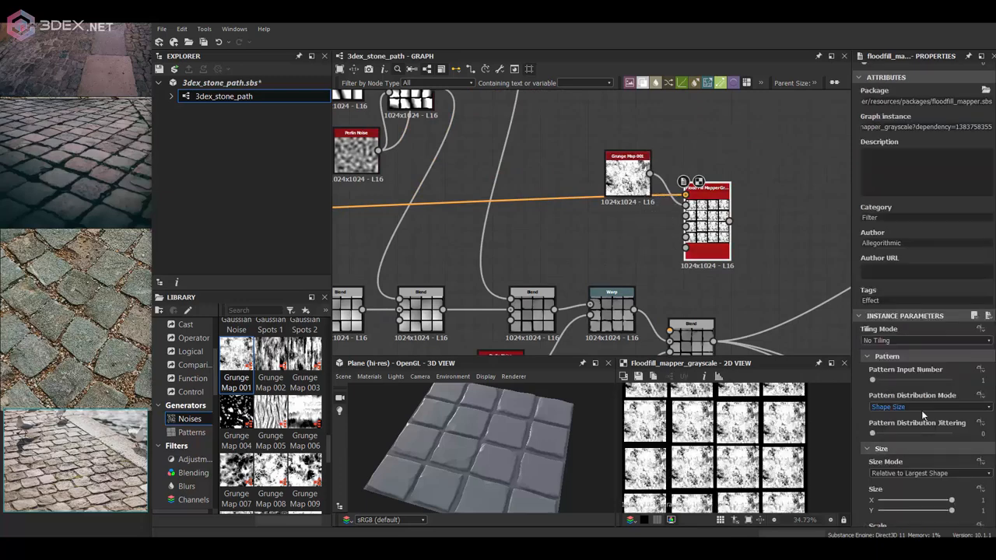
{"action": "scroll", "scroll_direction": "down", "scroll_amount": 3}
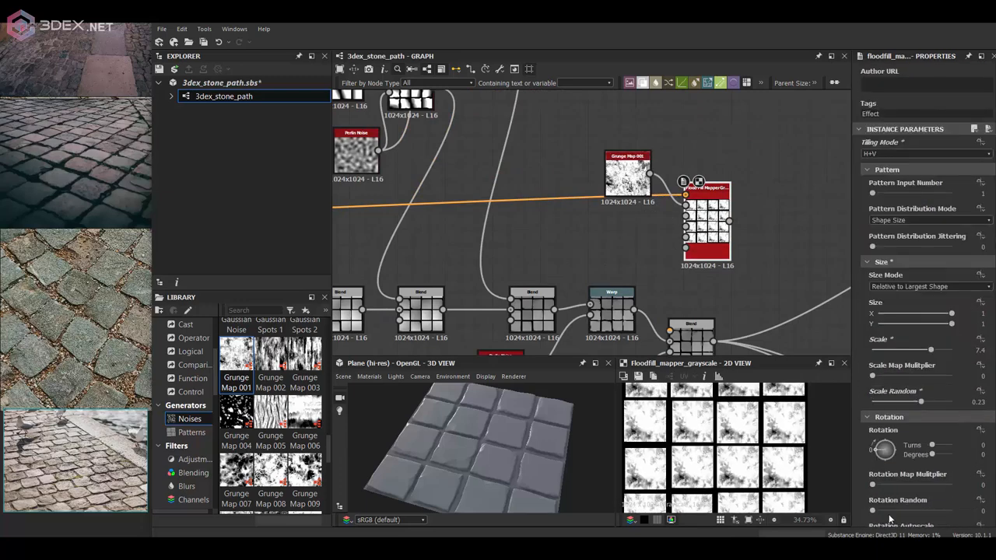
{"action": "scroll", "scroll_direction": "down", "scroll_amount": 3}
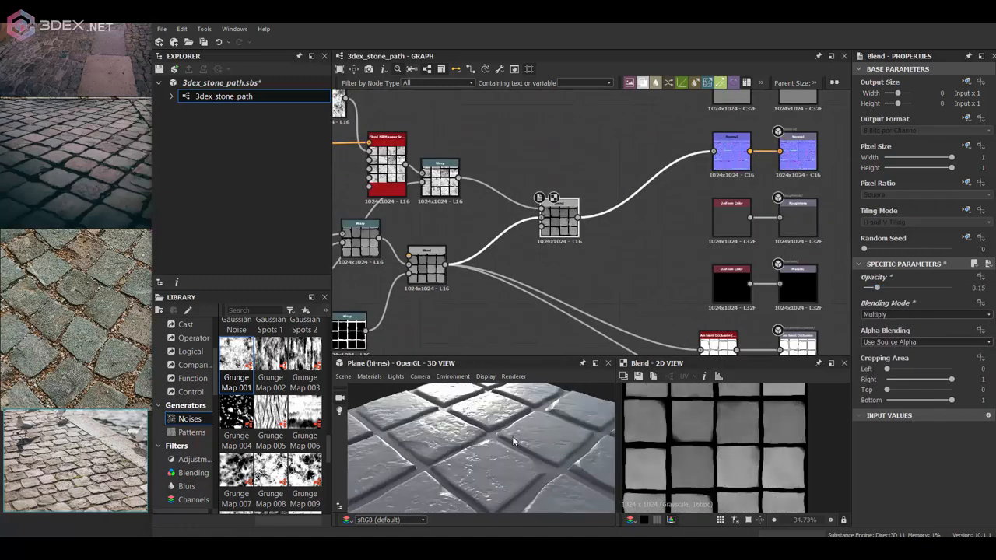
Add Curvature Smooth from the Normal node and subtract a Gradient Radial from a Starburst
{"action": "left_click", "coordinate": [732, 152]}
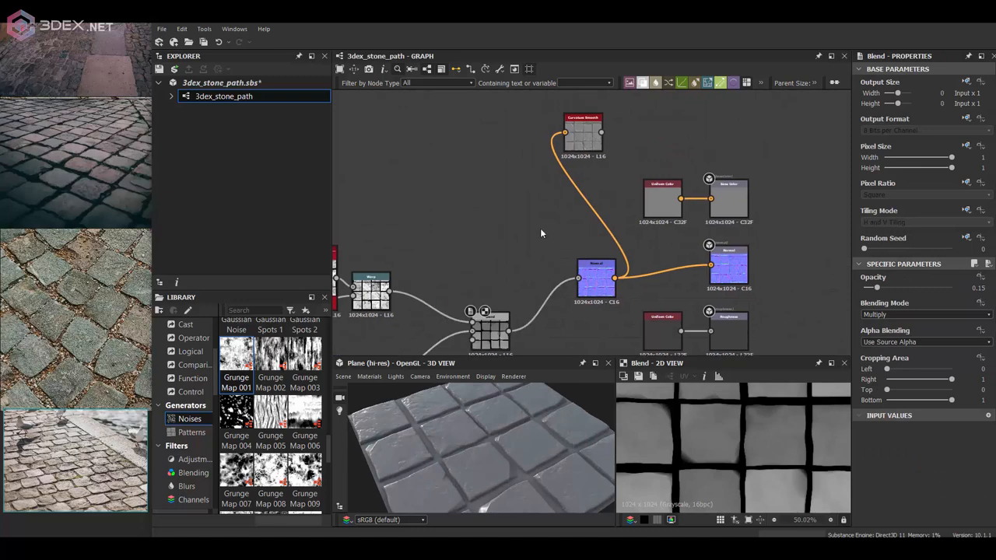
{"action": "left_click", "coordinate": [595, 198]}
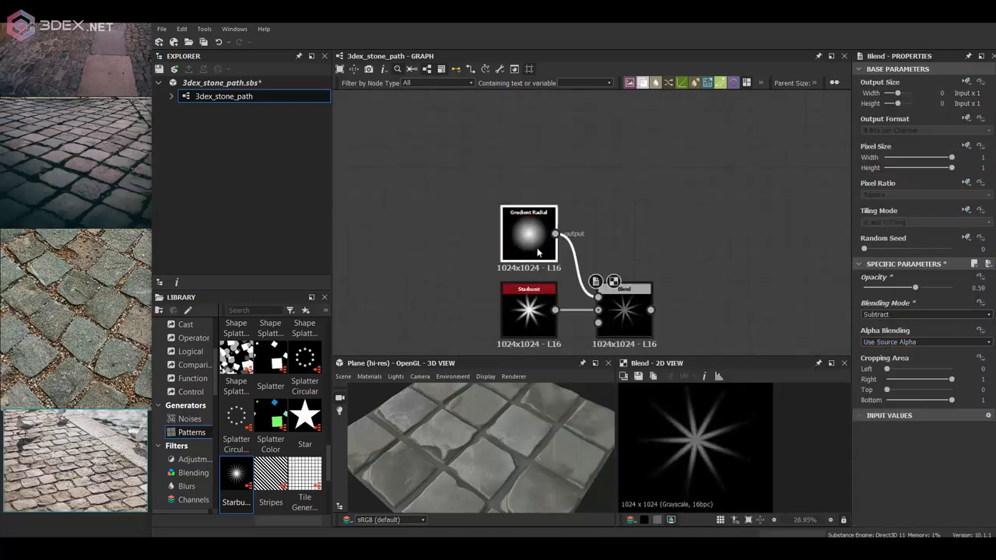
Tile-sample randomly rotated starbursts and feed Clouds 2 through Blur HQ and Histogram Range into Height Blend
{"action": "left_click", "coordinate": [528, 234]}
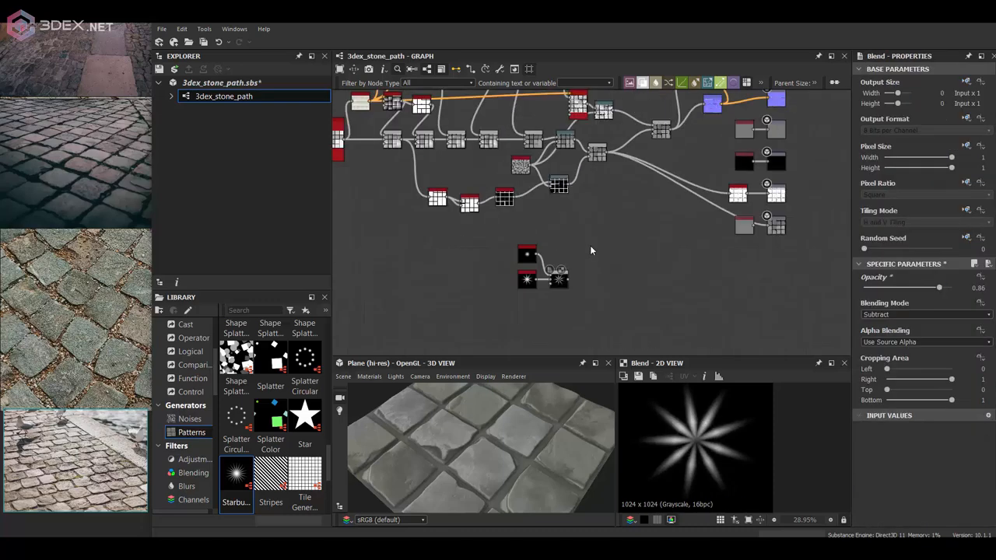
{"action": "key", "text": "ctrl+d"}
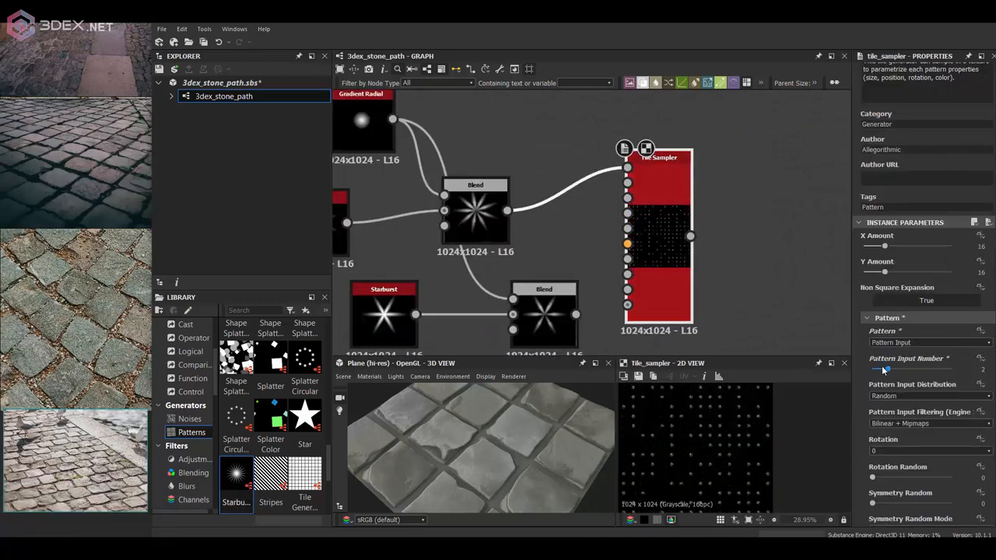
{"action": "scroll", "scroll_direction": "down", "scroll_amount": 3}
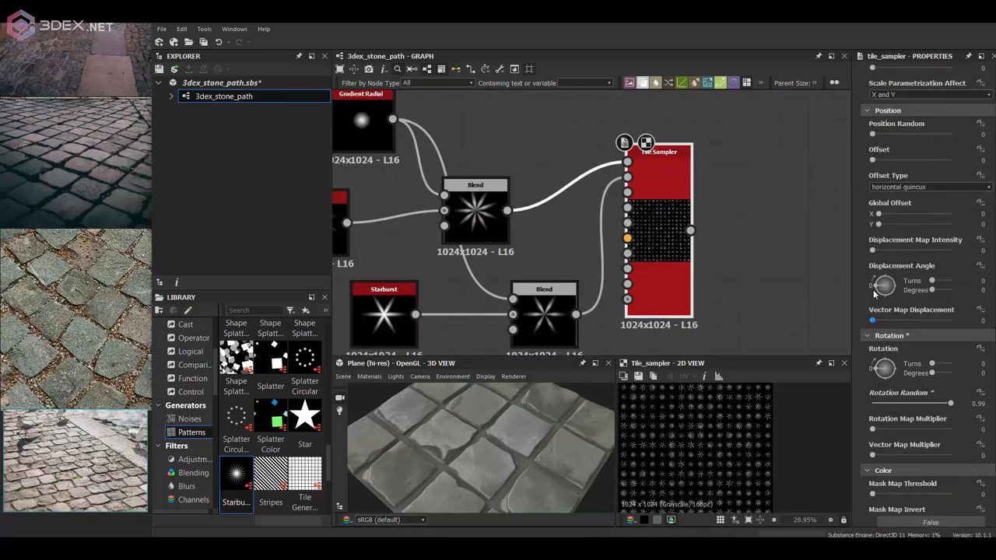
{"action": "scroll", "scroll_direction": "down", "scroll_amount": 3}
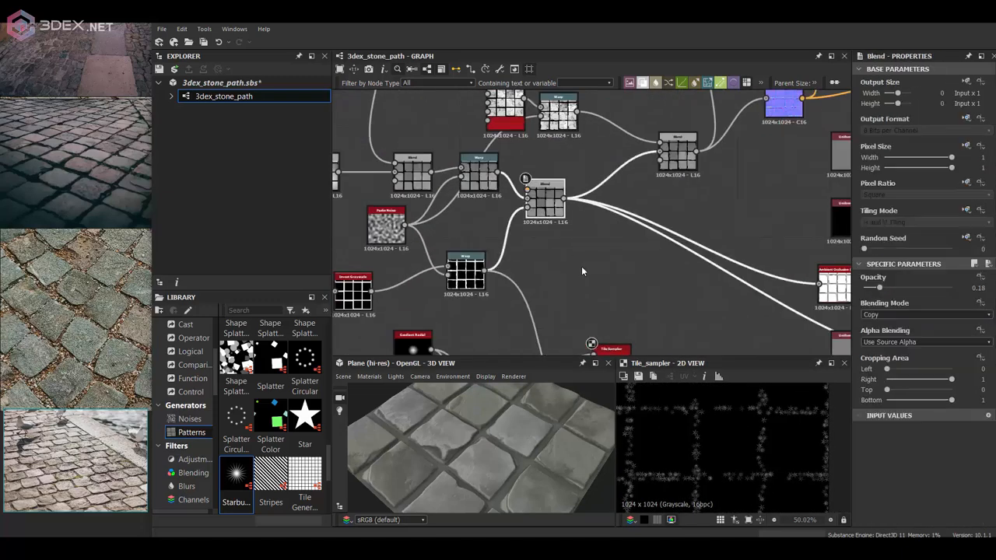
{"action": "left_click", "coordinate": [622, 202]}
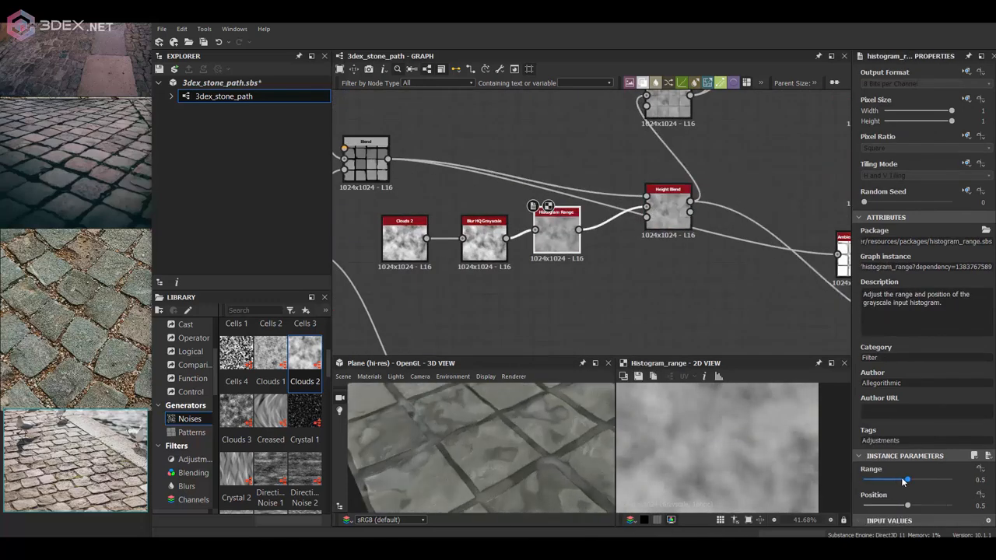
Set the mask's Histogram Range to Range 0.09 and Position 0.2, undoing unwanted edits
{"action": "left_click", "coordinate": [667, 189]}
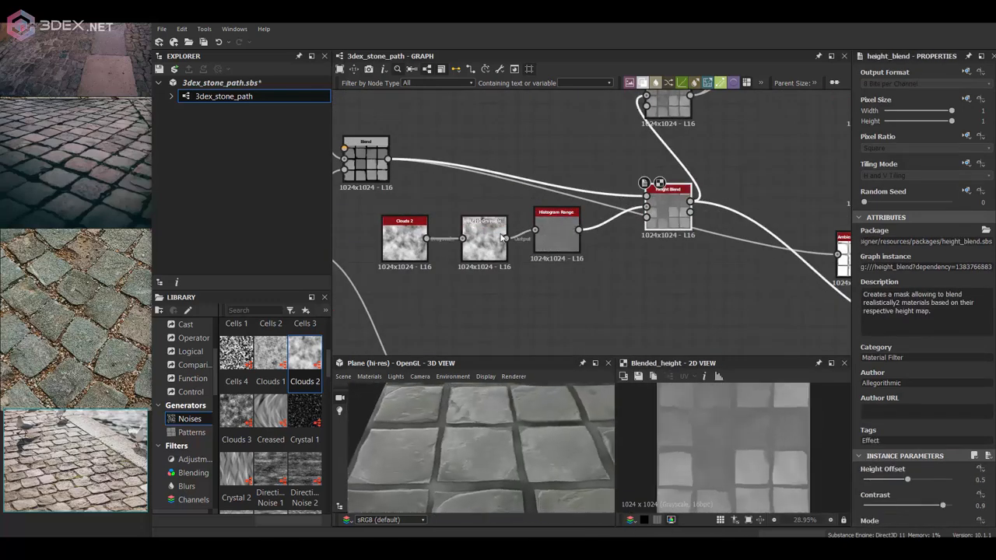
{"action": "left_click", "coordinate": [556, 238]}
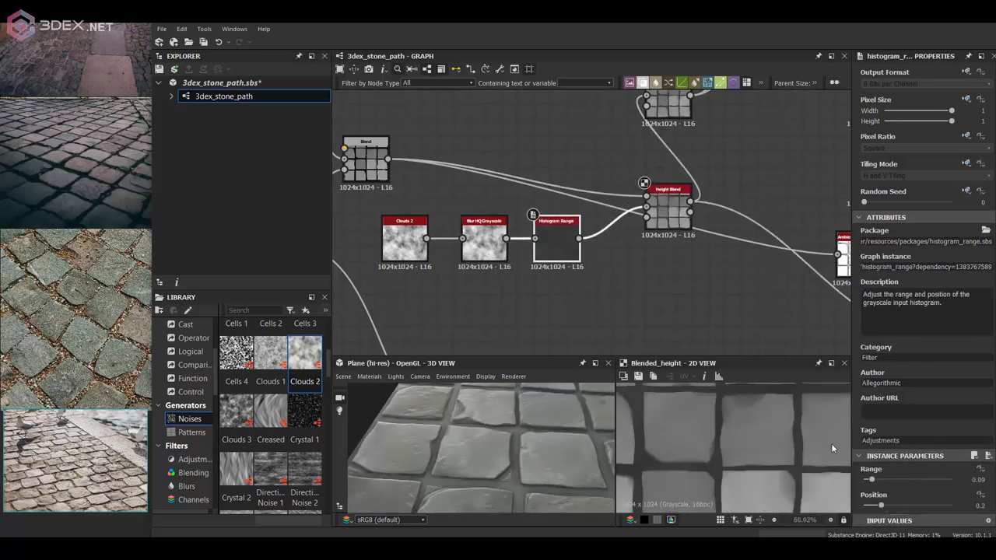
{"action": "left_click", "coordinate": [404, 237]}
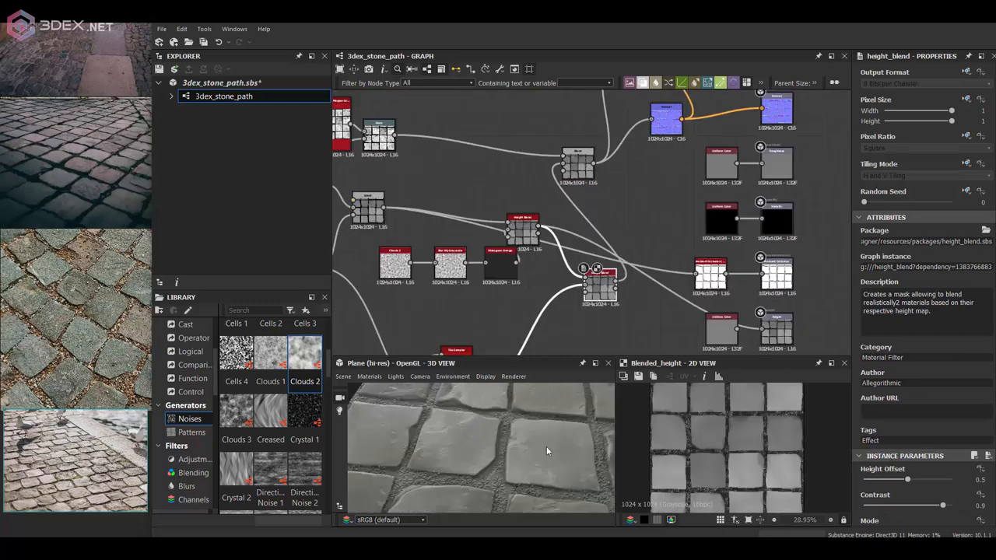
{"action": "key", "text": "ctrl+z"}
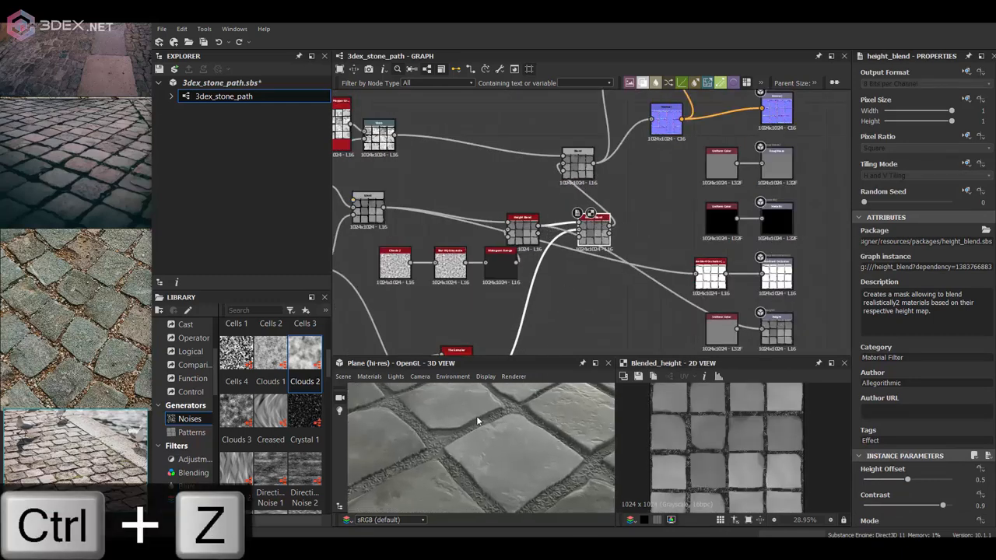
{"action": "key", "text": "ctrl+z"}
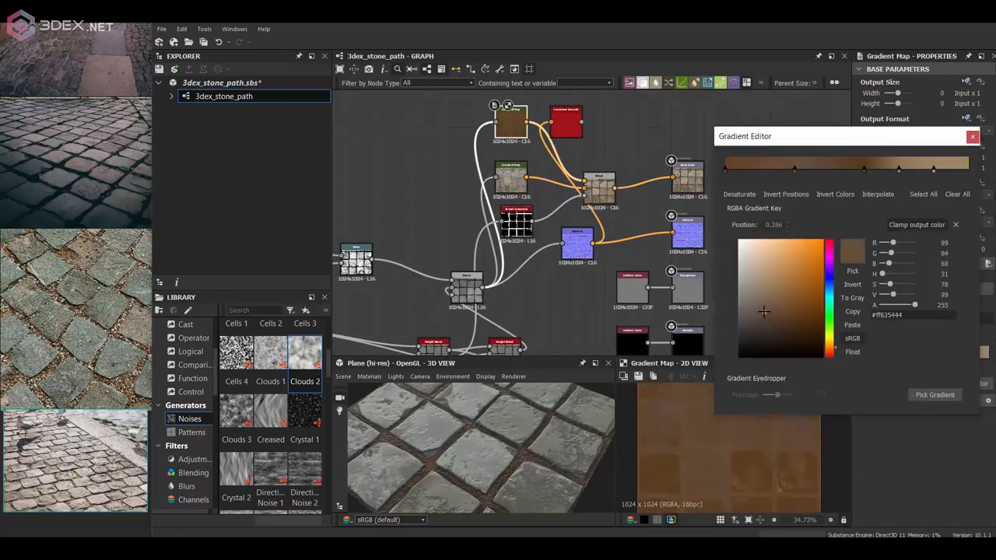
Accept the brown gradient, pick a stone gradient from the reference photo, and blend colour layers with Min or Multiply
{"action": "left_click", "coordinate": [972, 136]}
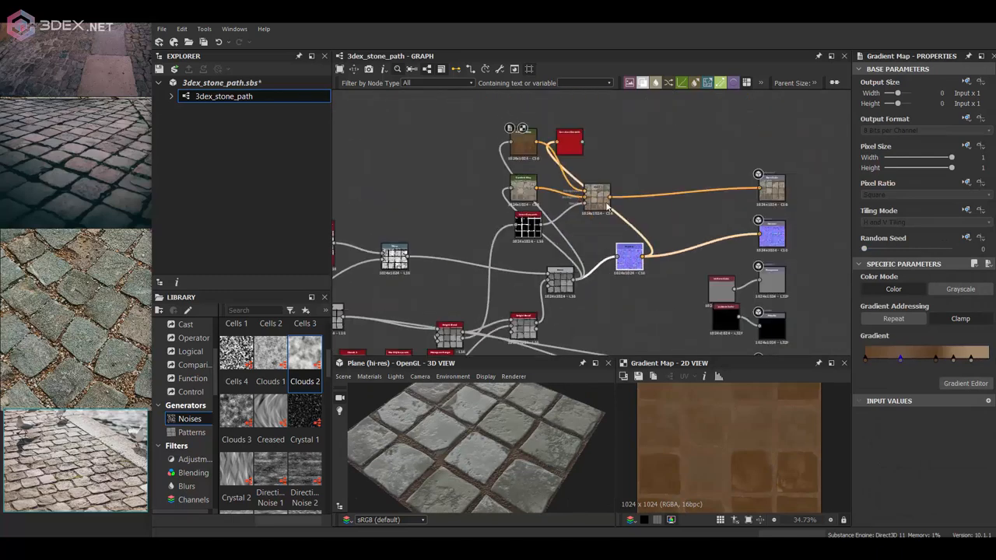
{"action": "key", "text": "ctrl+d"}
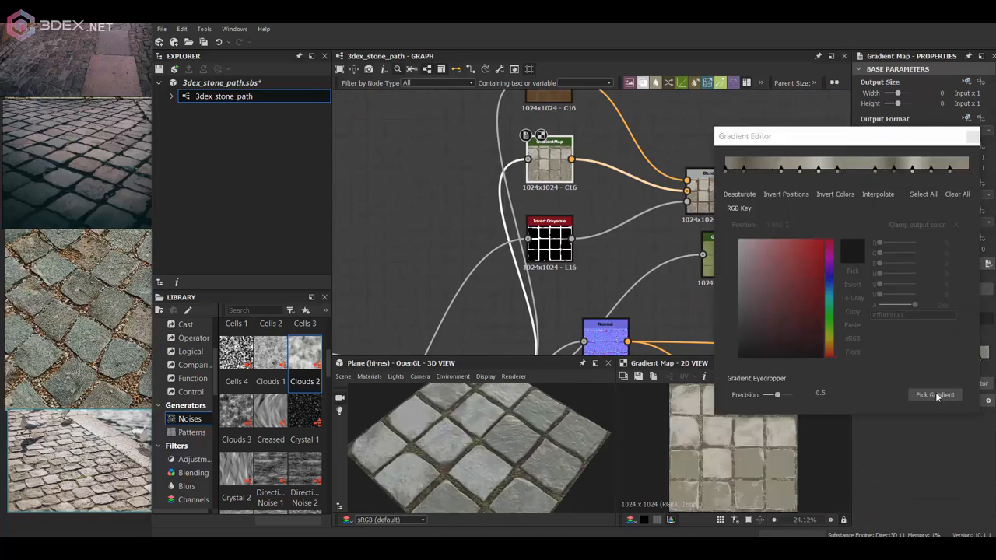
{"action": "left_click", "coordinate": [934, 394]}
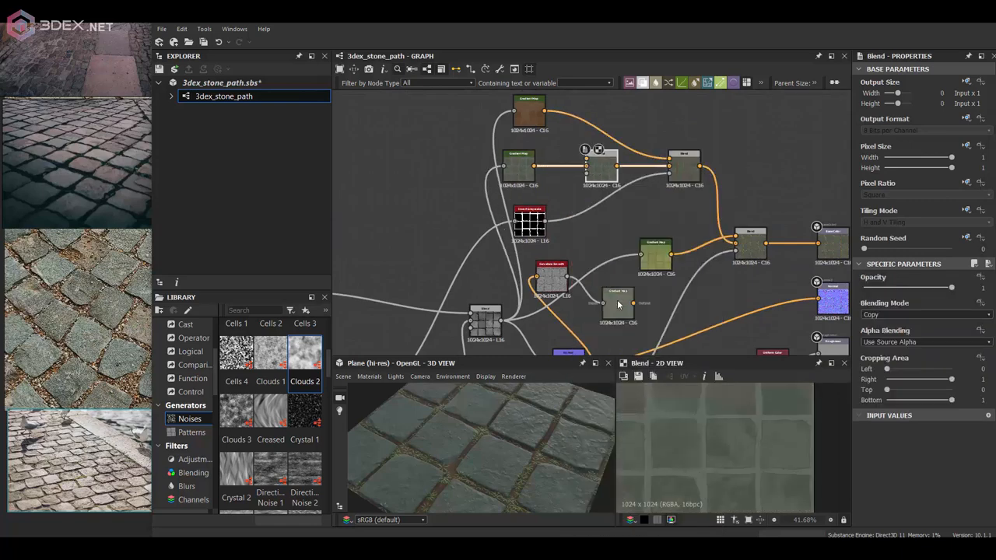
{"action": "left_click", "coordinate": [922, 314]}
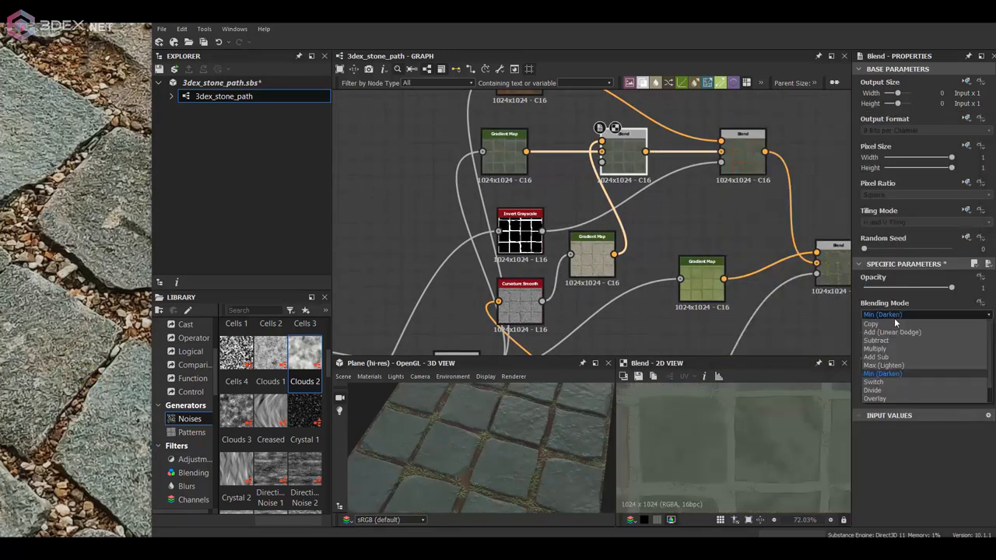
{"action": "left_click", "coordinate": [877, 391]}
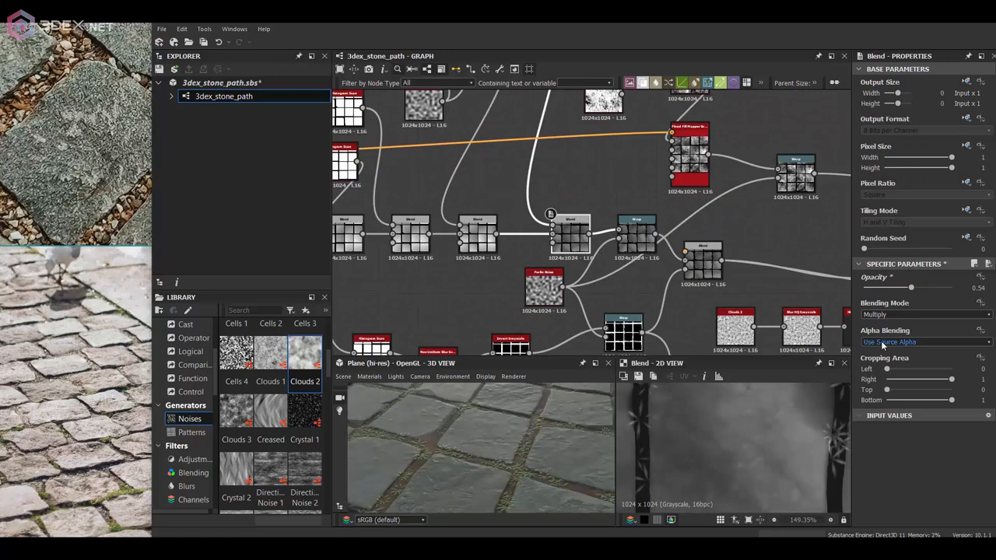
Set a Blend to Subtract 0.35, Perlin Noise Scale to 25, and another Blend to Add Sub 0.09
{"action": "left_click", "coordinate": [922, 314]}
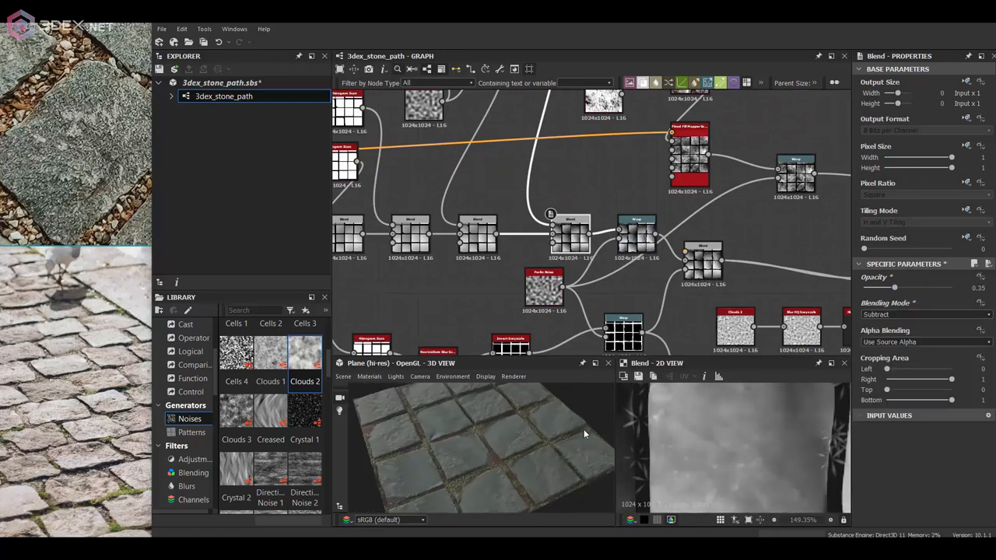
{"action": "left_click", "coordinate": [922, 314]}
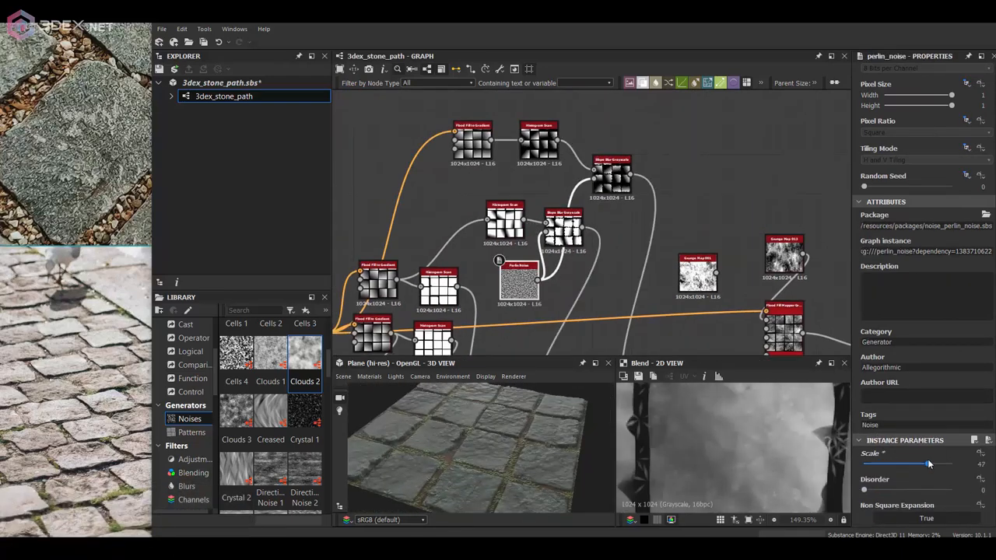
{"action": "left_click_drag", "start_coordinate": [928, 464], "coordinate": [873, 465]}
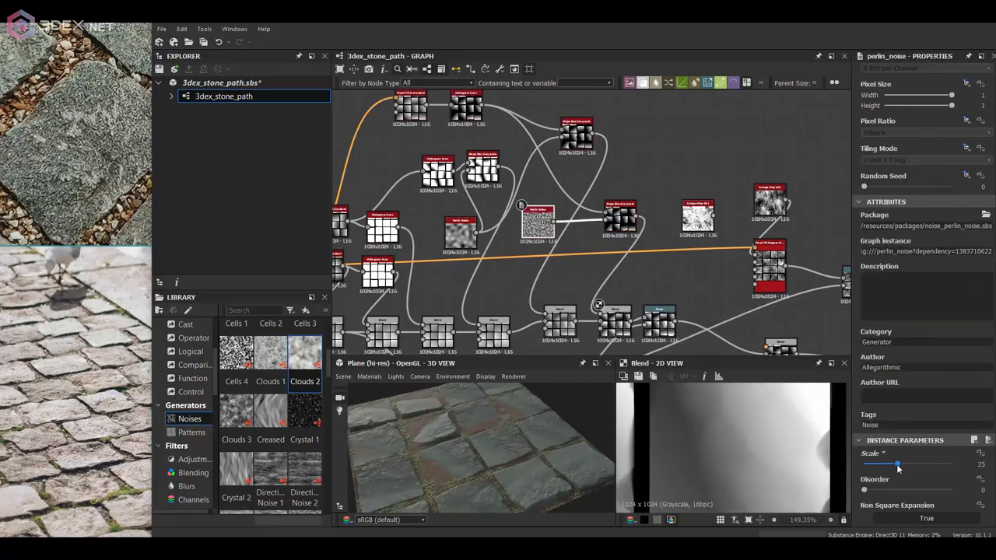
{"action": "left_click", "coordinate": [615, 319]}
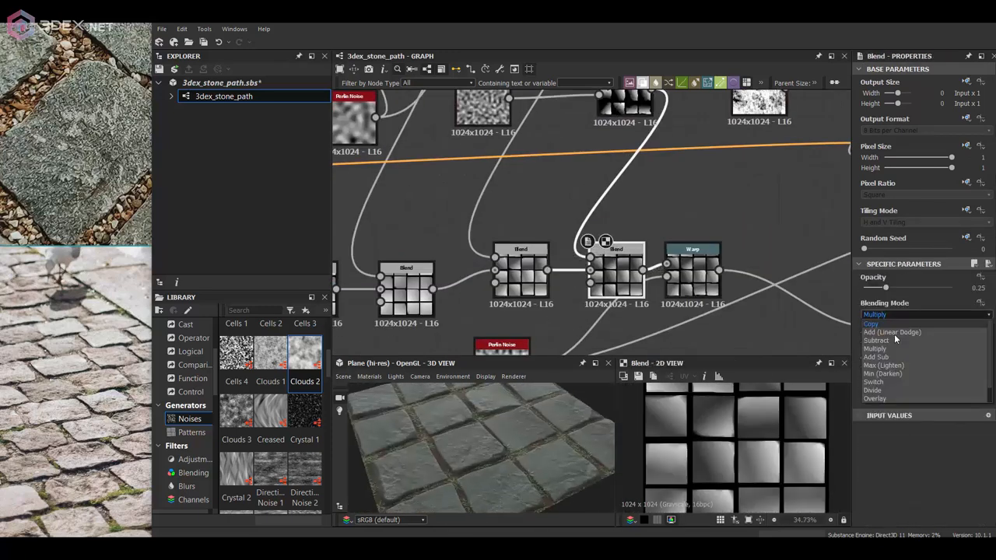
{"action": "left_click", "coordinate": [876, 356]}
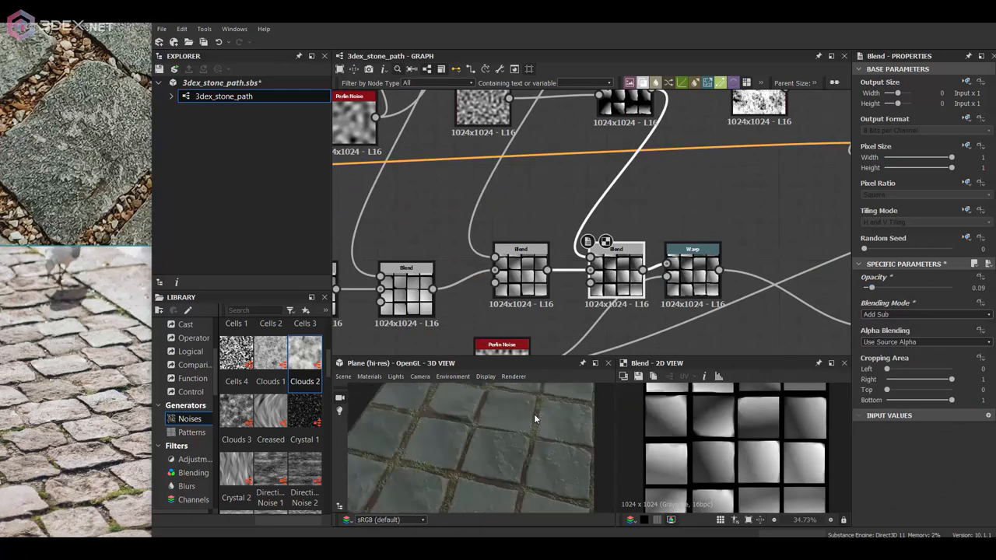
{"action": "scroll", "scroll_direction": "down", "scroll_amount": 3}
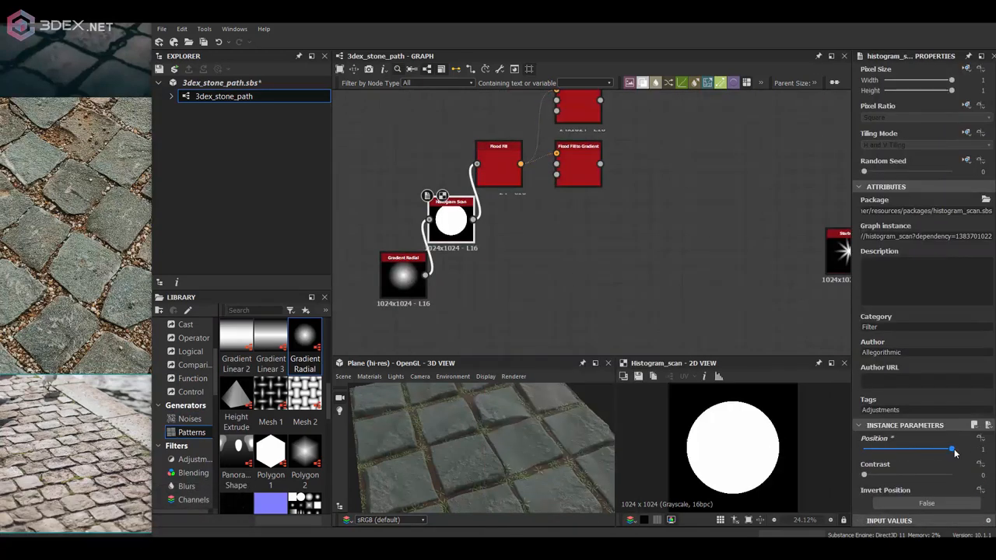
Add a Tile Sampler for the round shapes and frame node groups, titling one 'greens'
{"action": "left_click", "coordinate": [577, 291]}
{"action": "type", "text": "t"}
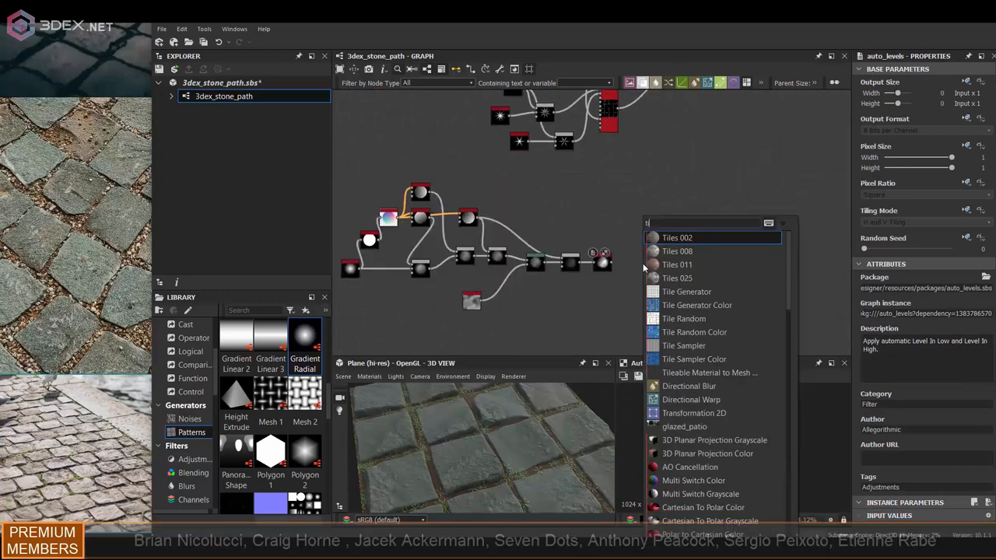
{"action": "left_click", "coordinate": [683, 345]}
{"action": "type", "text": "heig"}
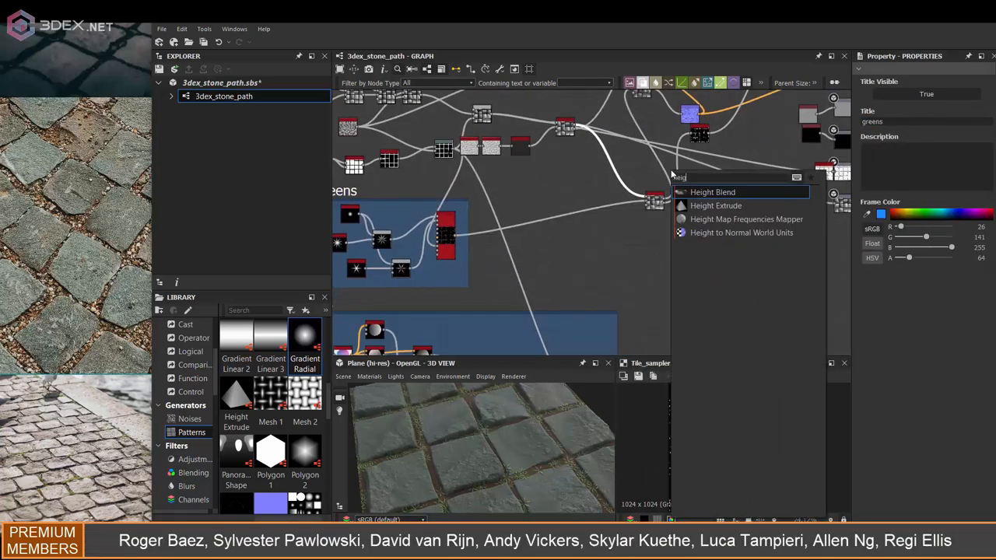
Scatter blob shapes via a Tile Sampler in a Pebbles frame, height-blended with a starburst mask
{"action": "left_click", "coordinate": [712, 191]}
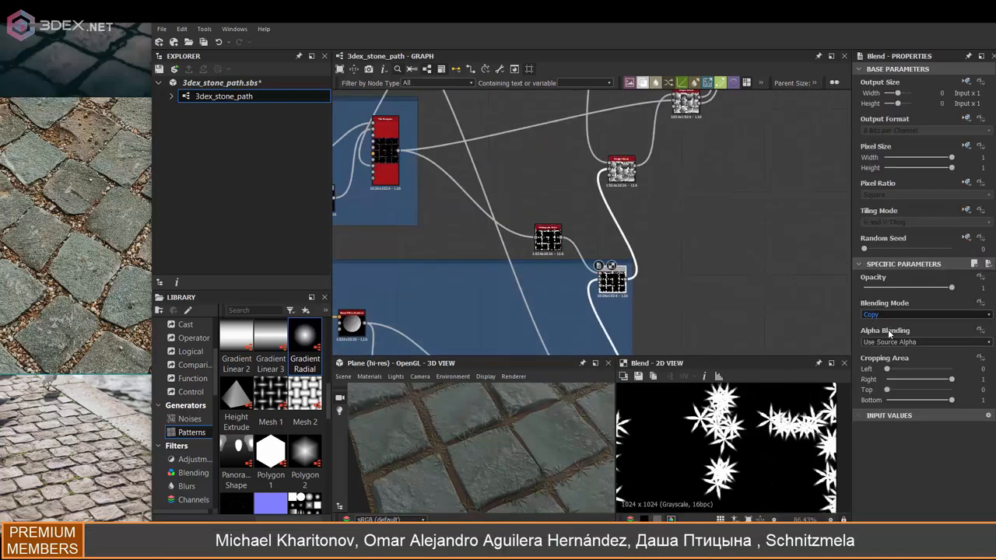
{"action": "left_click", "coordinate": [921, 314]}
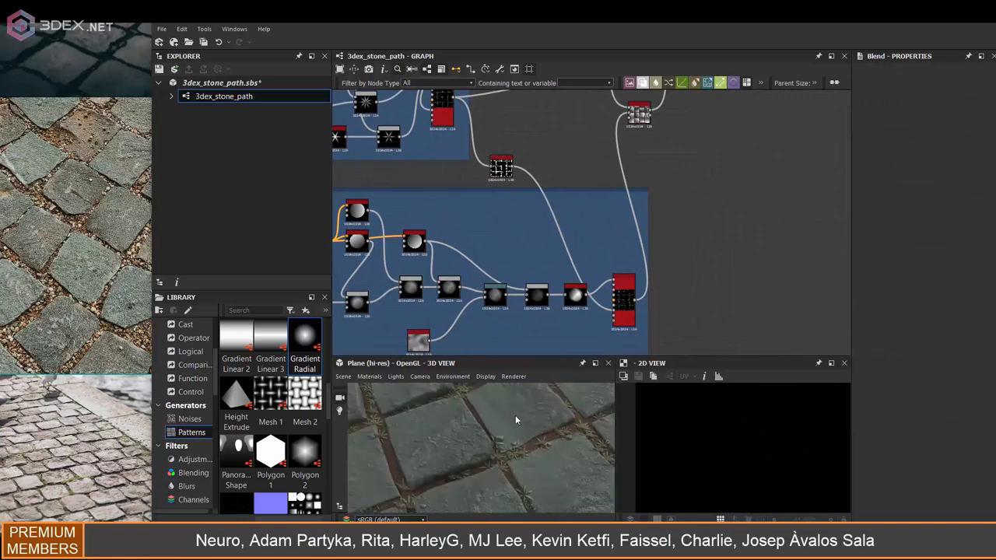
{"action": "left_click", "coordinate": [623, 300]}
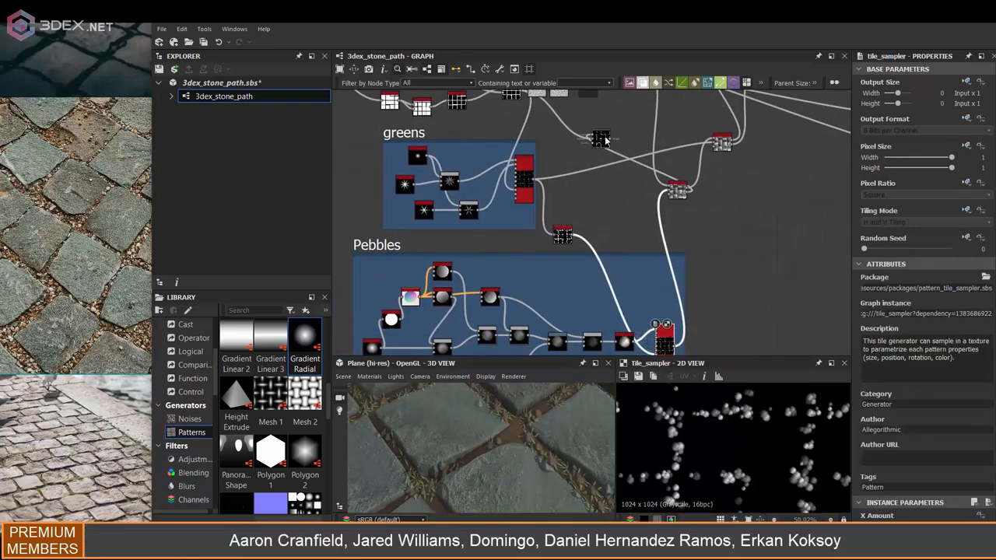
Feed greens into a Tile Sampler, raising Mask Random, Rotation Random, Scale and Scale Random
{"action": "left_click", "coordinate": [708, 249]}
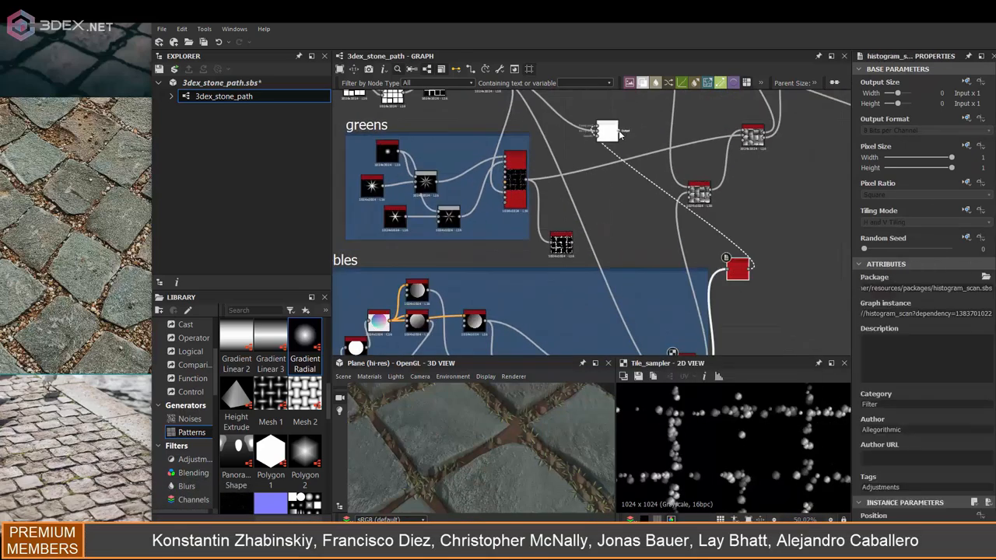
{"action": "left_click", "coordinate": [737, 270]}
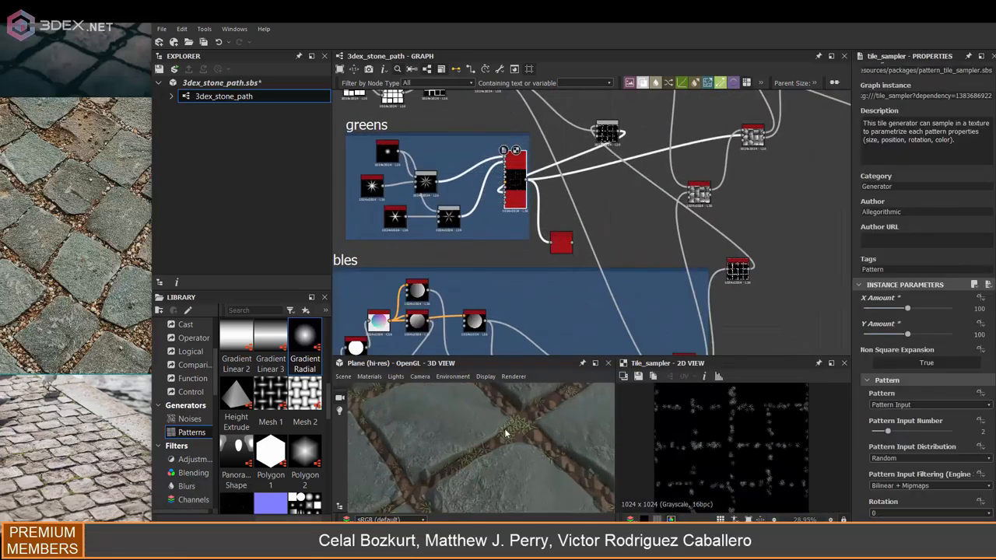
{"action": "scroll", "scroll_direction": "down", "scroll_amount": 3}
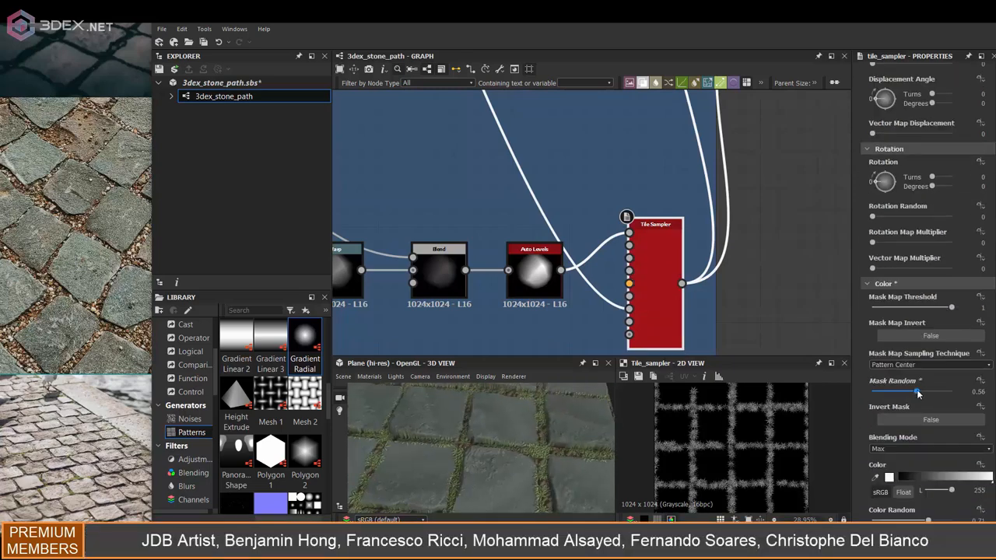
{"action": "left_click_drag", "start_coordinate": [945, 391], "coordinate": [918, 392]}
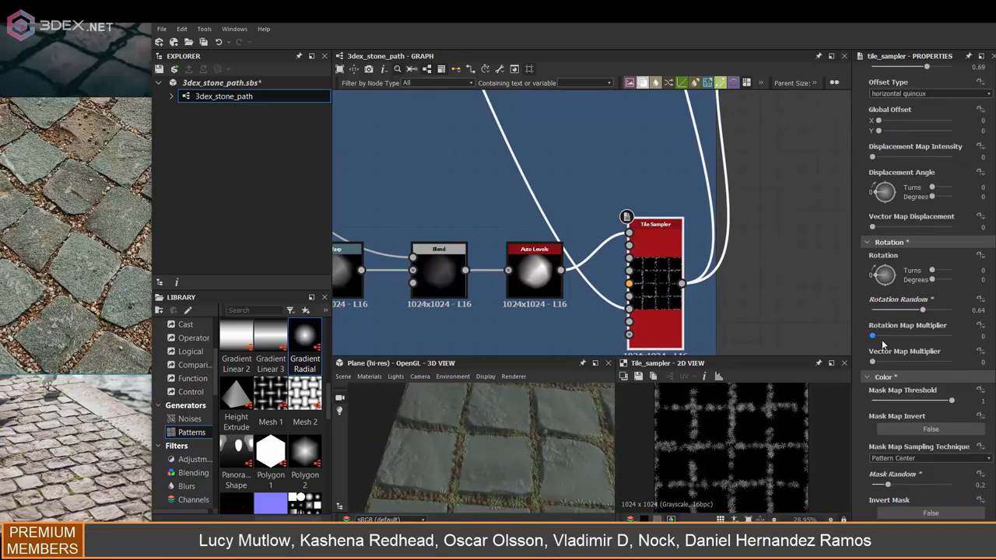
{"action": "scroll", "scroll_direction": "up", "scroll_amount": 3}
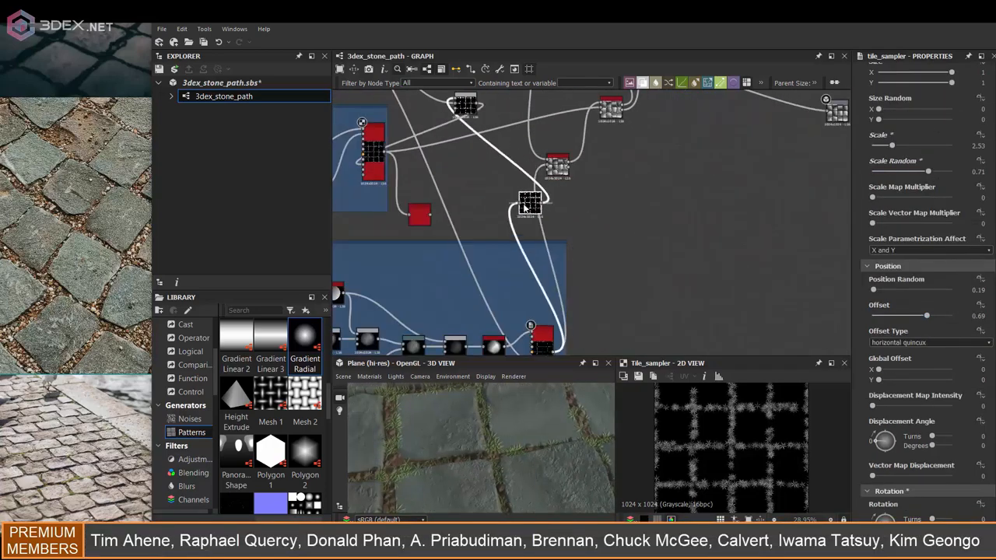
Tint the height-blended pebbles with a Gradient Map of browns picked from the reference
{"action": "left_click", "coordinate": [529, 179]}
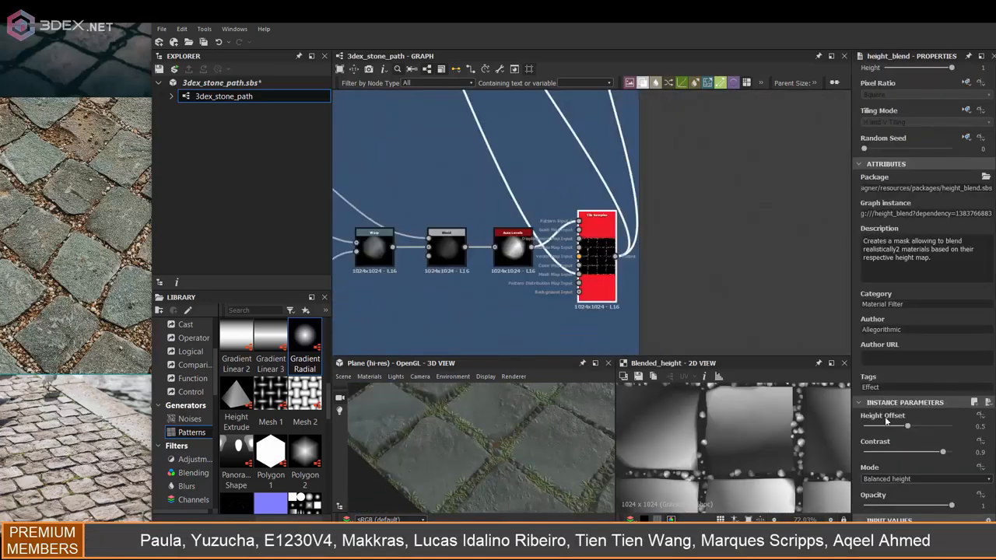
{"action": "left_click", "coordinate": [595, 260]}
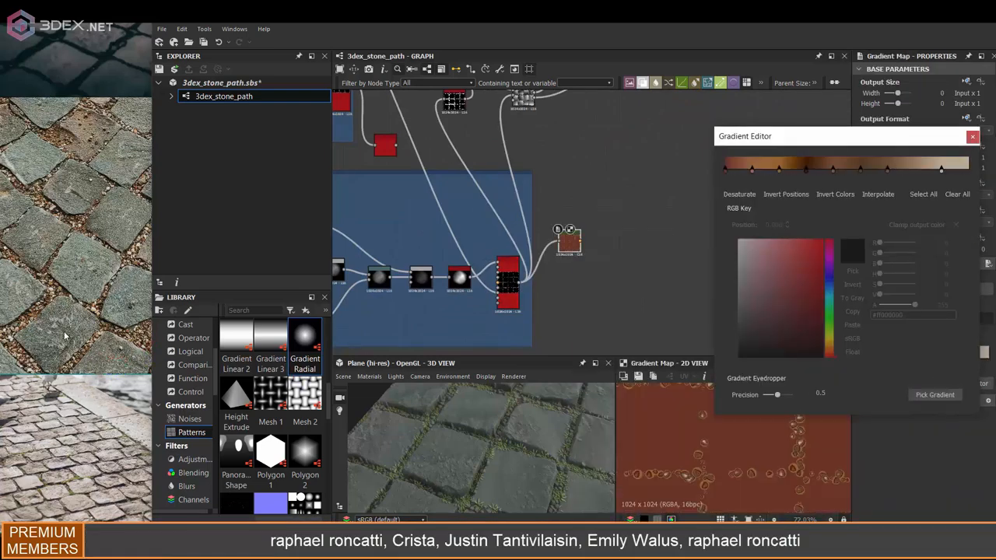
{"action": "left_click", "coordinate": [956, 194]}
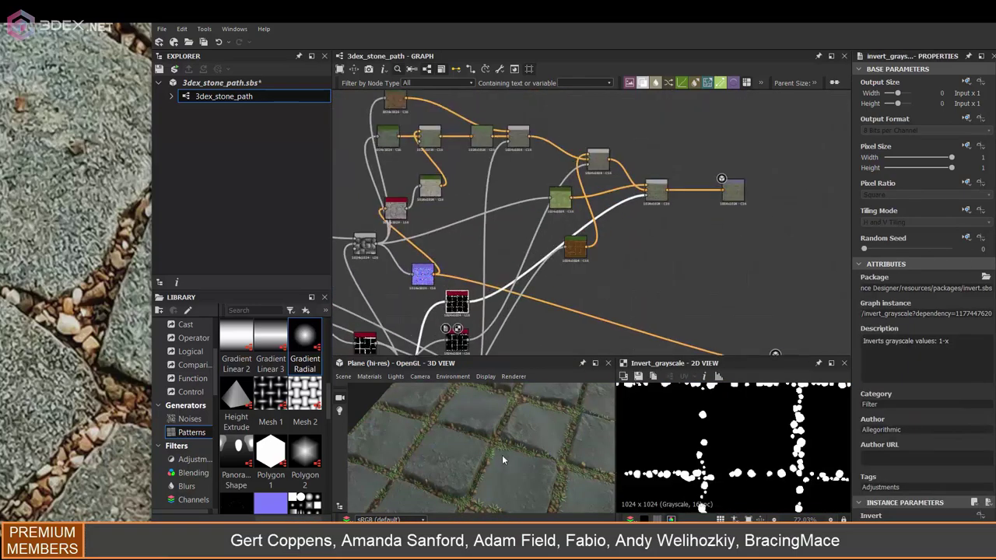
Pick a grey gradient from the reference and gradient-map the grunge noise, multiplied at 0.54
{"action": "left_click", "coordinate": [597, 160]}
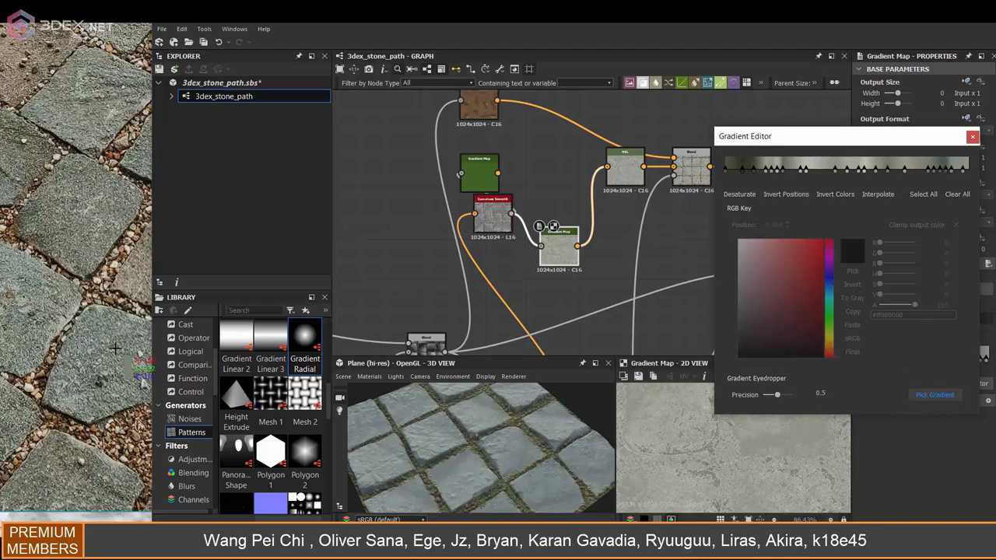
{"action": "left_click", "coordinate": [973, 136]}
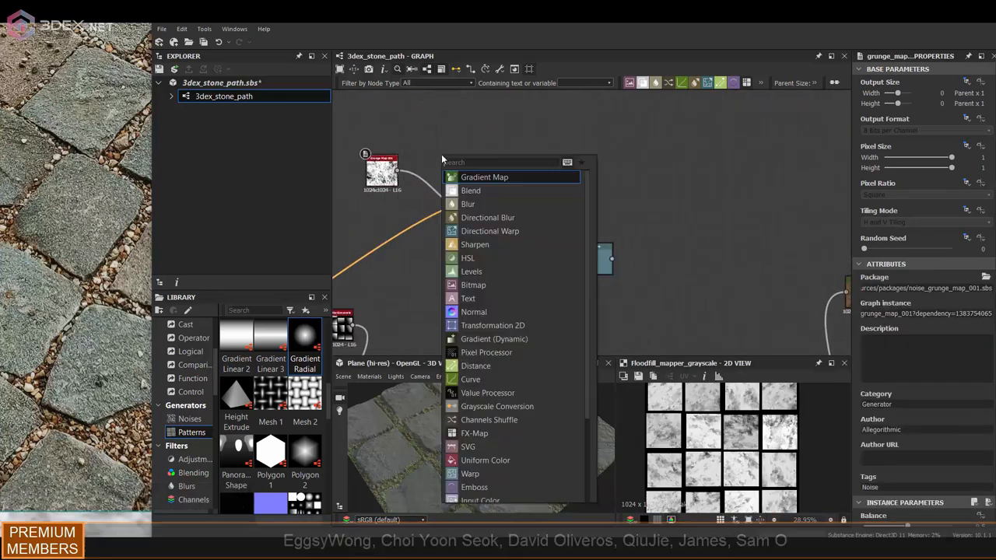
{"action": "left_click", "coordinate": [484, 177]}
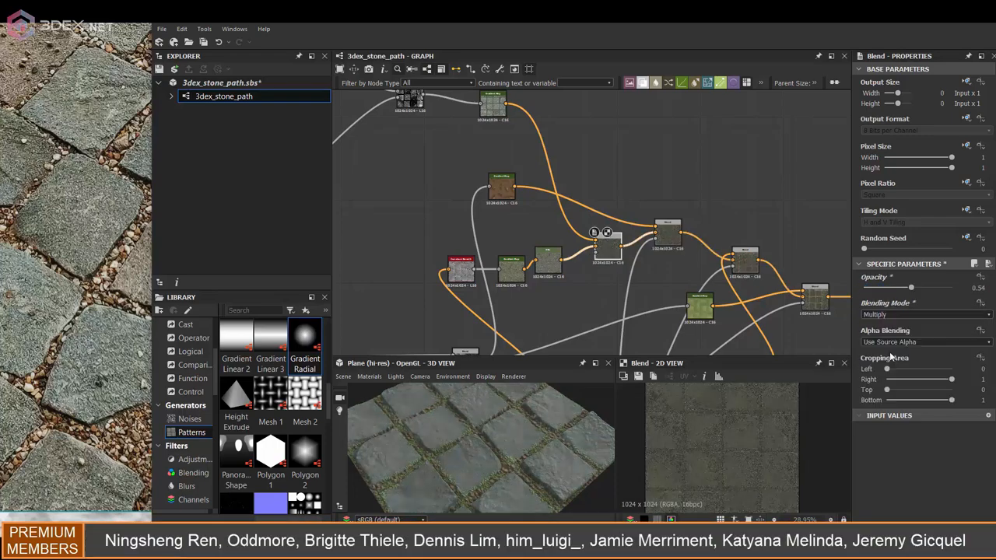
Blend Flood Fill to Random Grayscale tile brightness into the base colour at low opacity
{"action": "left_click", "coordinate": [922, 314]}
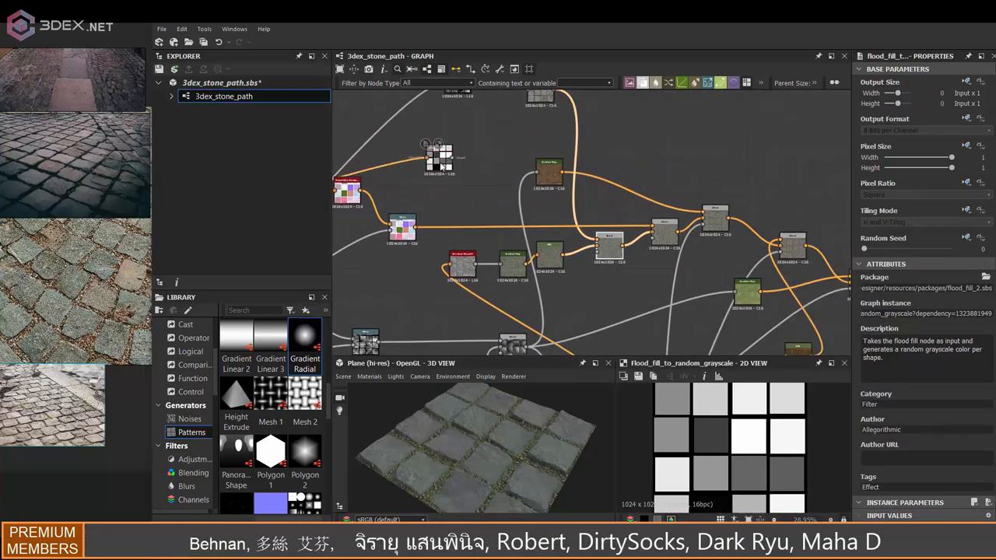
{"action": "left_click", "coordinate": [630, 237]}
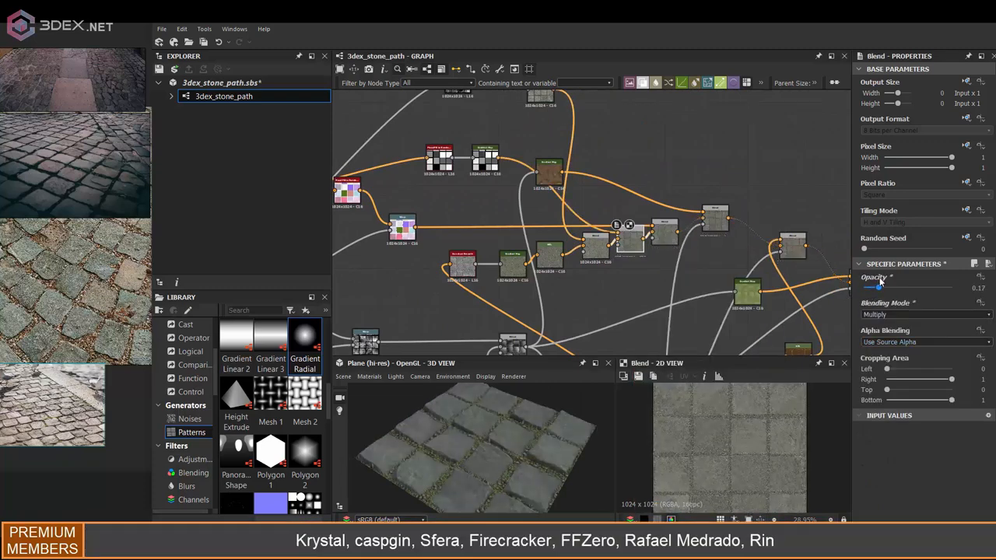
{"action": "left_click_drag", "start_coordinate": [876, 287], "coordinate": [881, 287]}
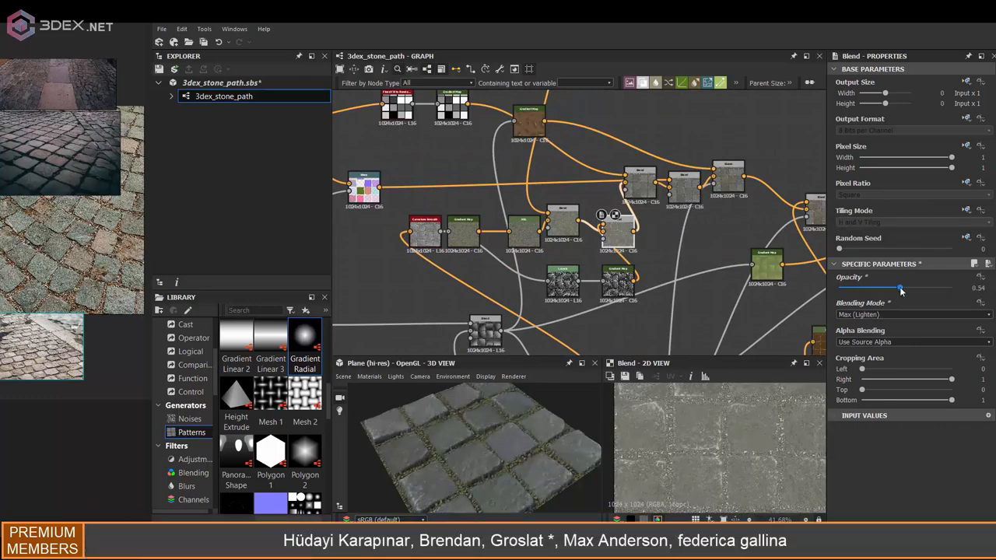
Set the roughness HSL to Saturation 0, Lightness 0.75, and lighten the uniform grey value
{"action": "left_click", "coordinate": [561, 280]}
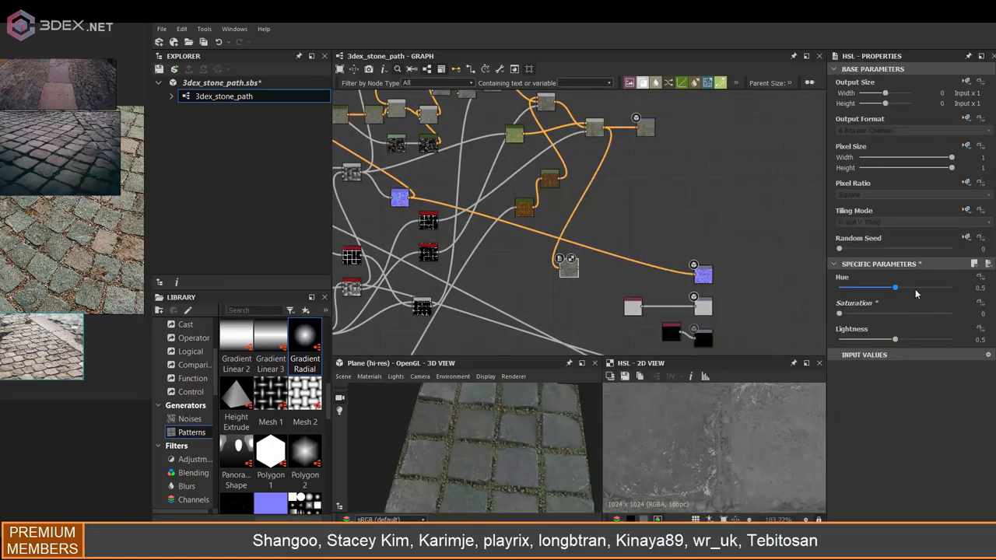
{"action": "left_click_drag", "start_coordinate": [894, 339], "coordinate": [902, 339]}
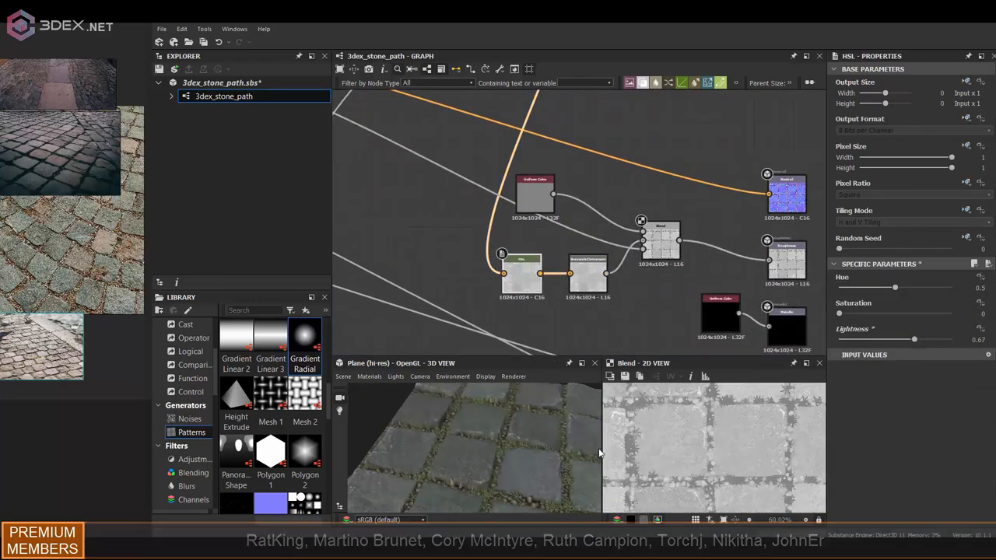
{"action": "left_click_drag", "start_coordinate": [914, 340], "coordinate": [922, 339]}
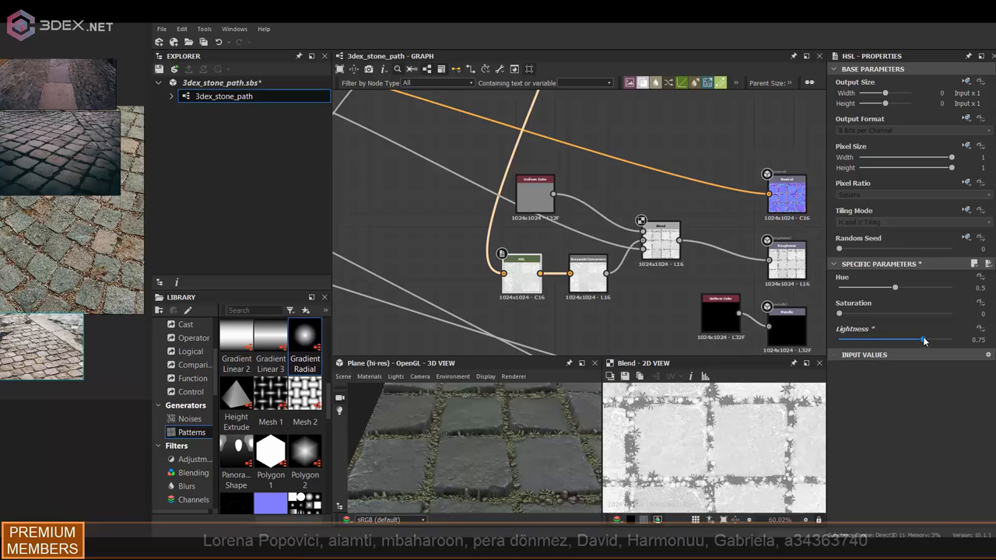
{"action": "left_click", "coordinate": [534, 194]}
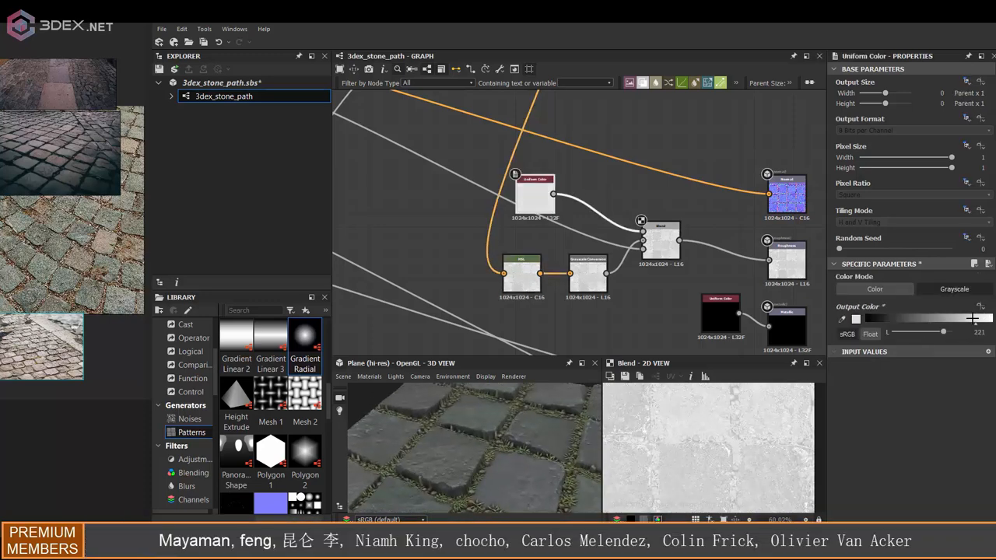
{"action": "left_click_drag", "start_coordinate": [943, 332], "coordinate": [937, 332]}
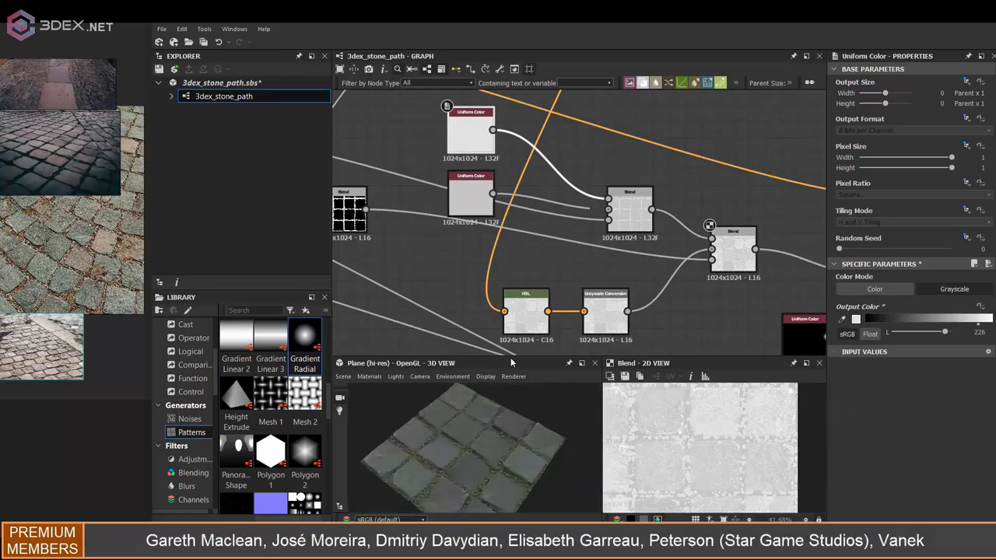
Switch the 7x4 Tile Sampler's Pattern from Disc to Half bell
{"action": "scroll", "scroll_direction": "down", "scroll_amount": 3}
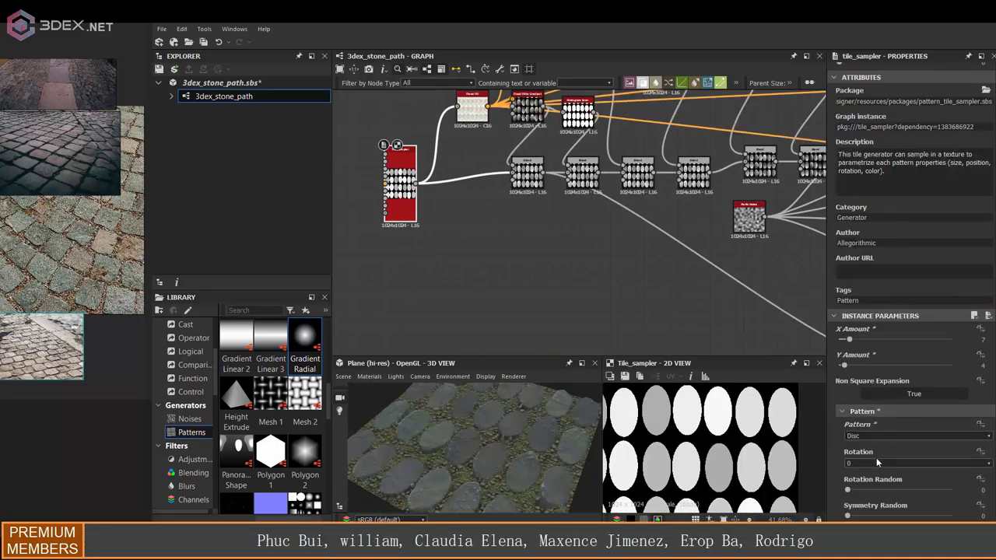
{"action": "left_click", "coordinate": [916, 435]}
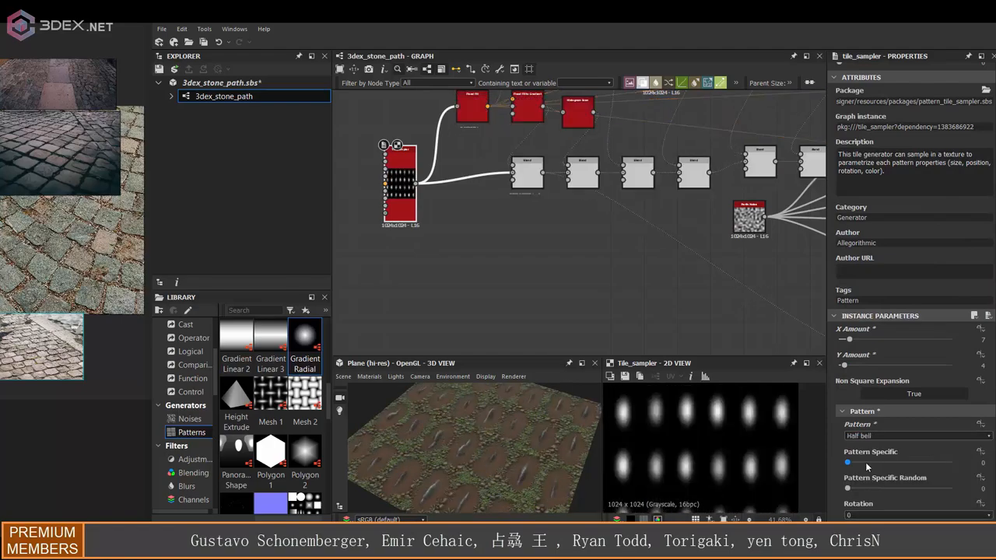